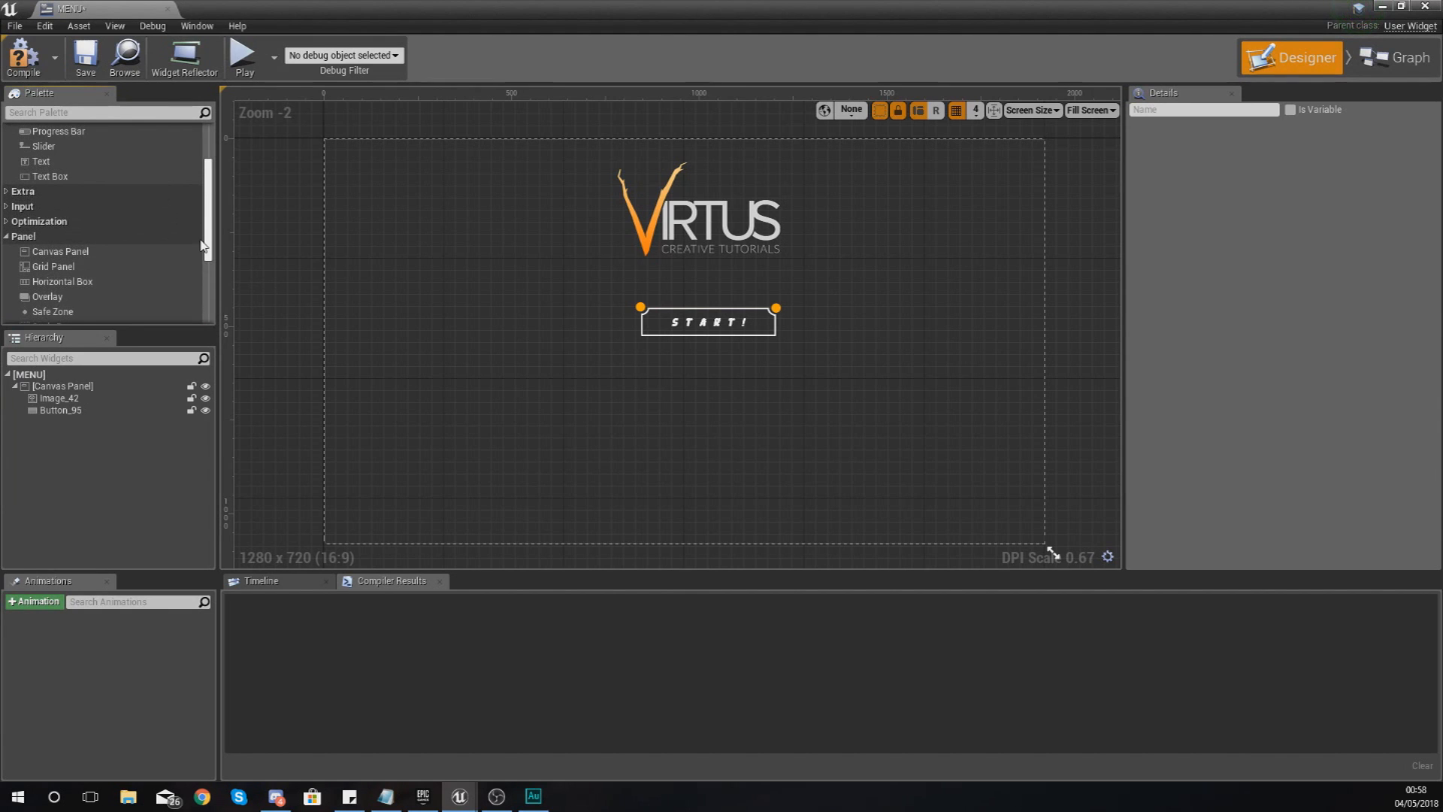
Drop a Vertical Box below the logo, stretch it tall, and return START near its spot
{"action": "scroll", "scroll_direction": "down", "scroll_amount": 3}
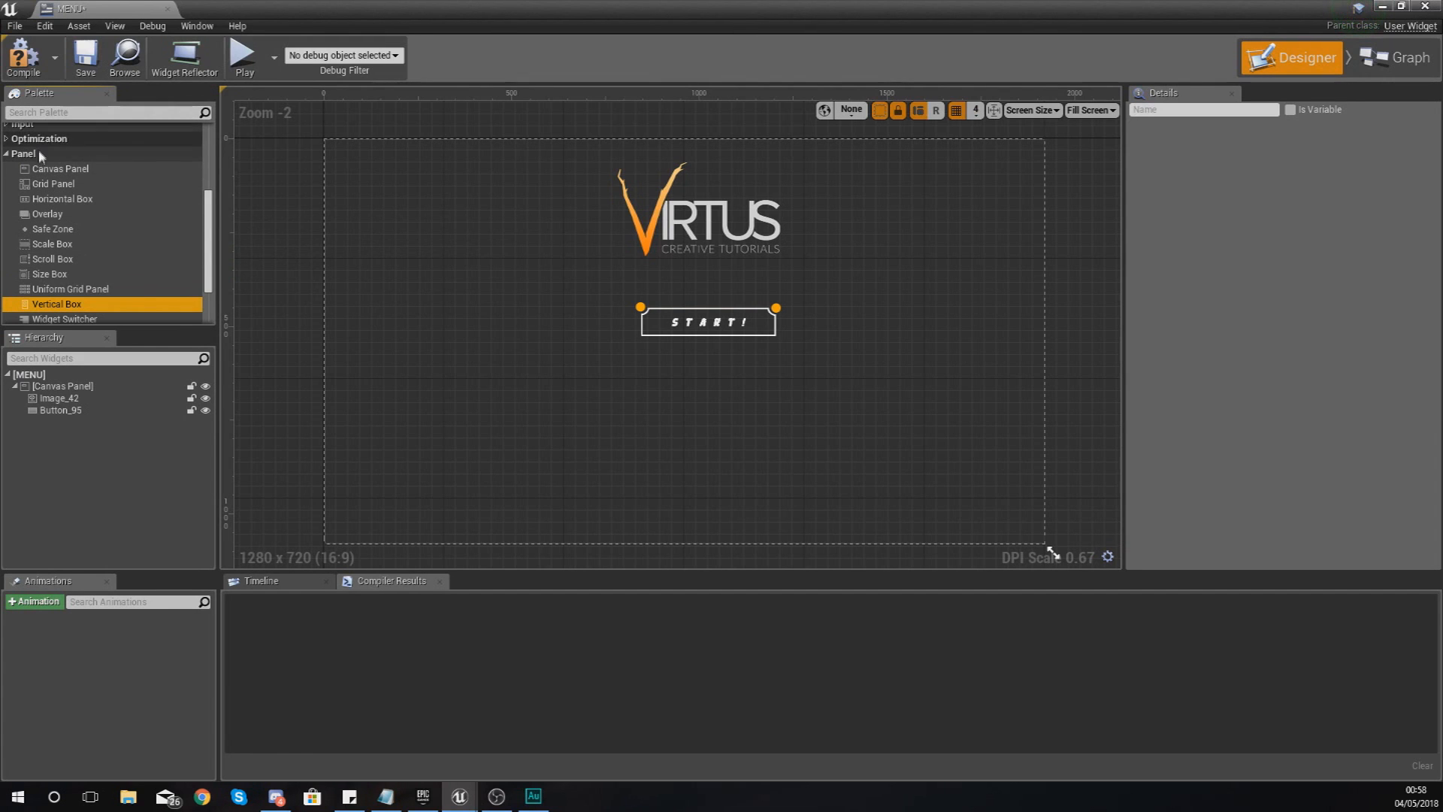
{"action": "mouse_move", "coordinate": [57, 303]}
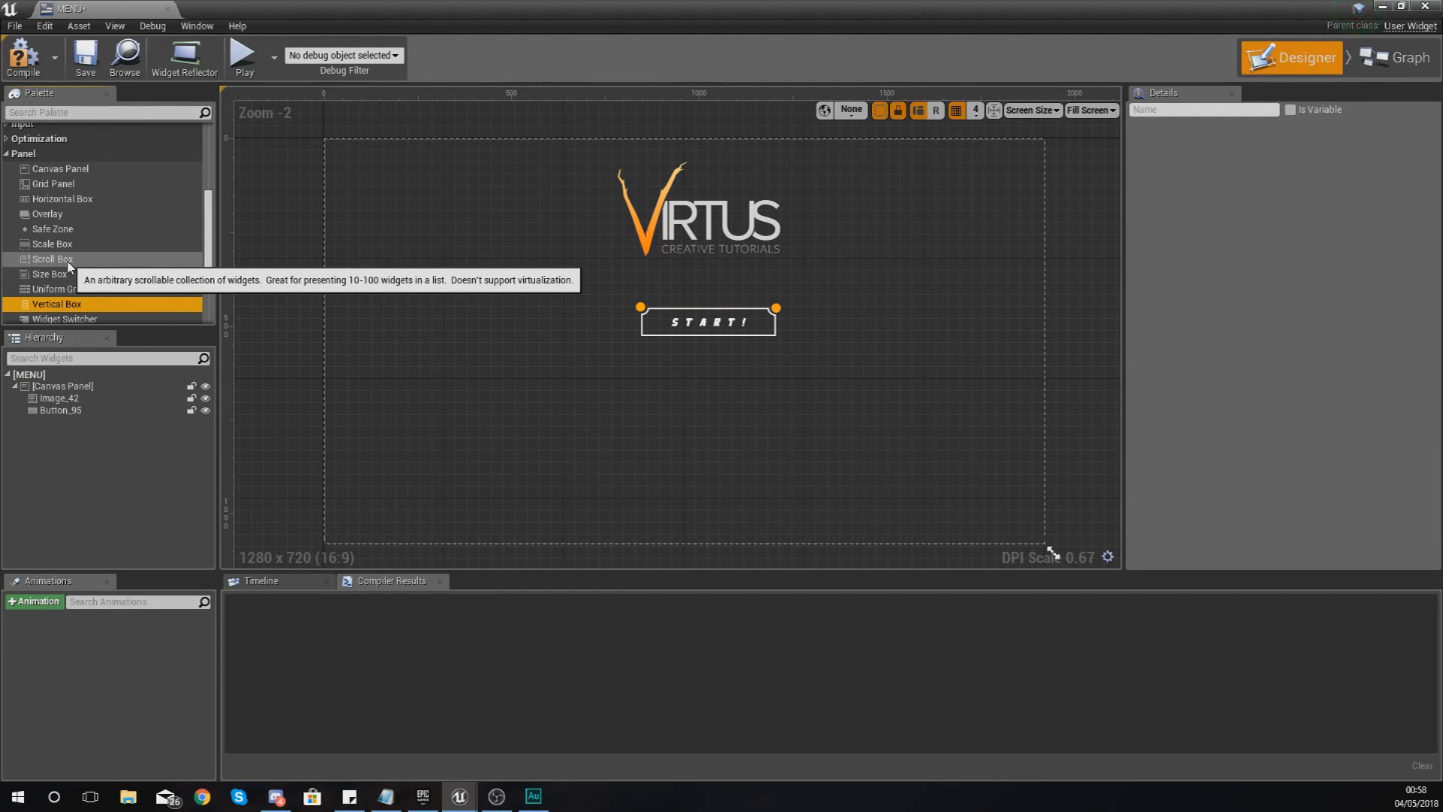
{"action": "mouse_move", "coordinate": [53, 243]}
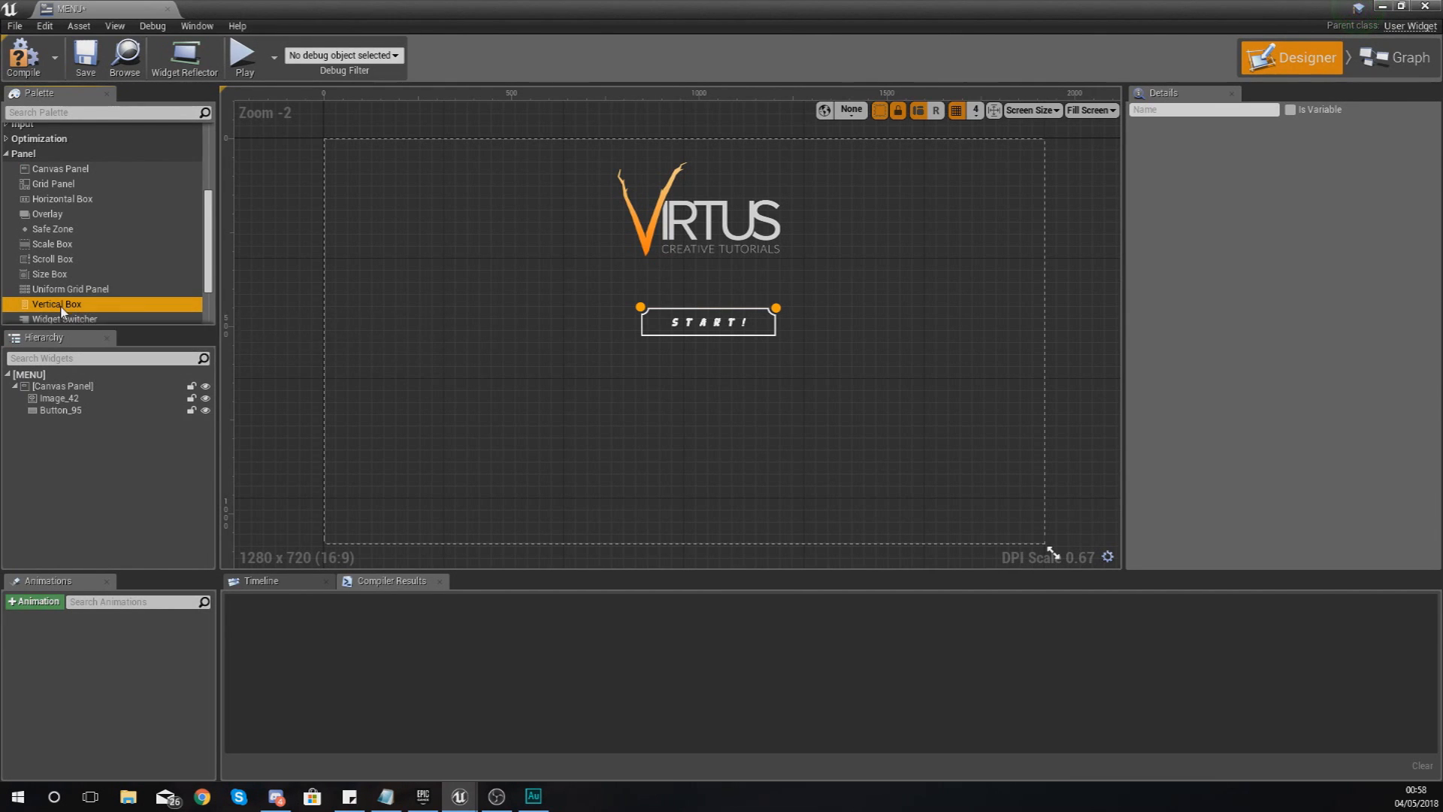
{"action": "mouse_move", "coordinate": [57, 304]}
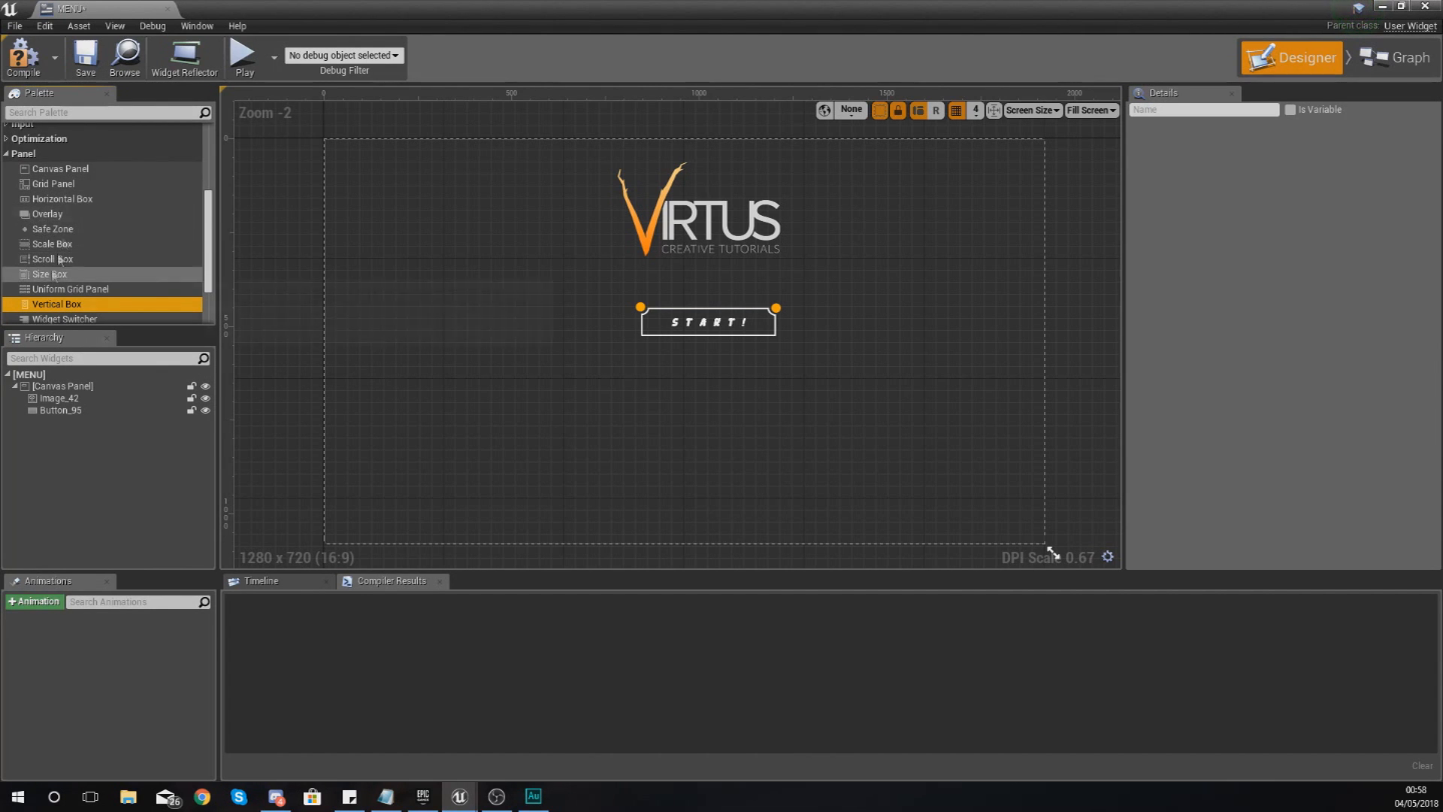
{"action": "mouse_move", "coordinate": [56, 304]}
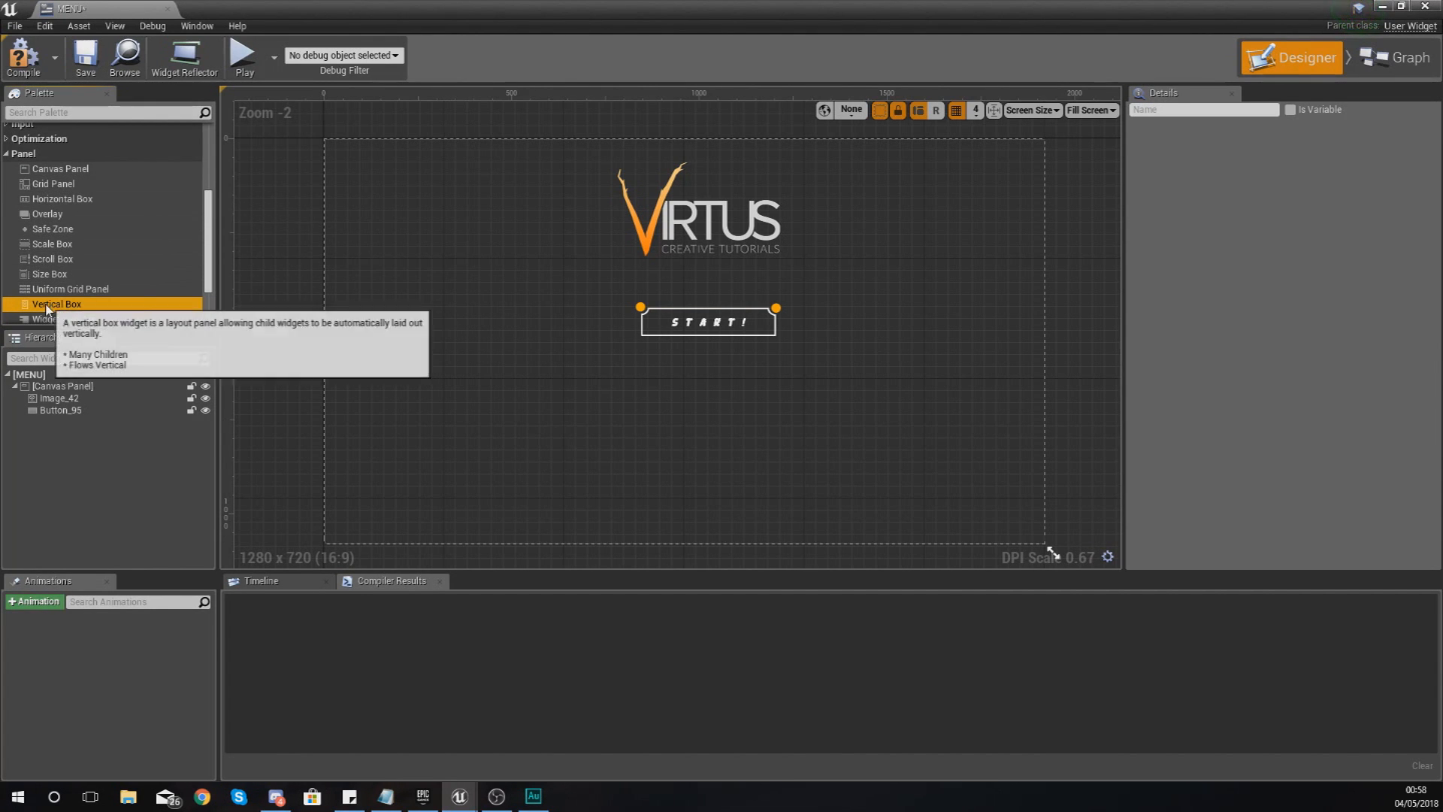
{"action": "mouse_move", "coordinate": [65, 319]}
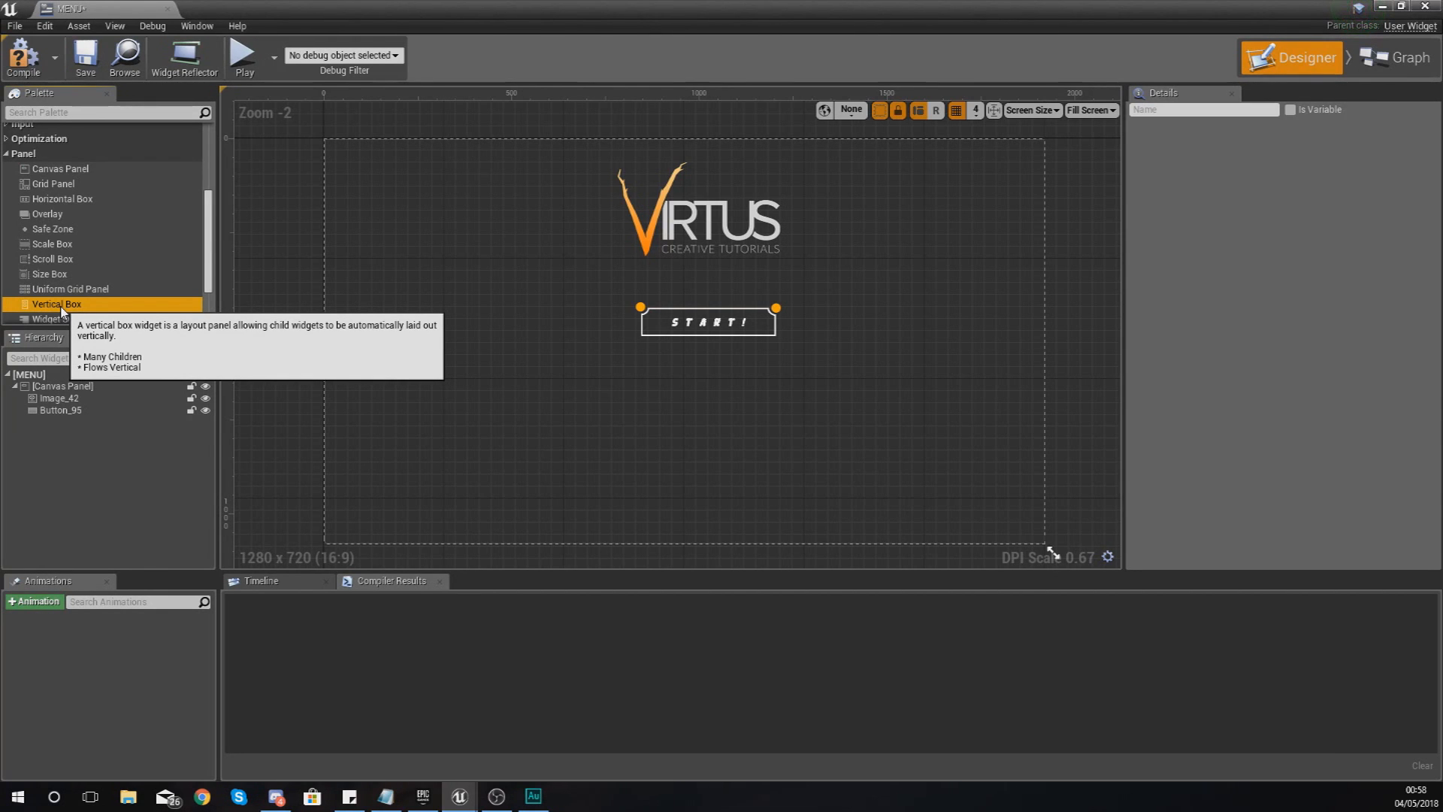
{"action": "mouse_move", "coordinate": [607, 336]}
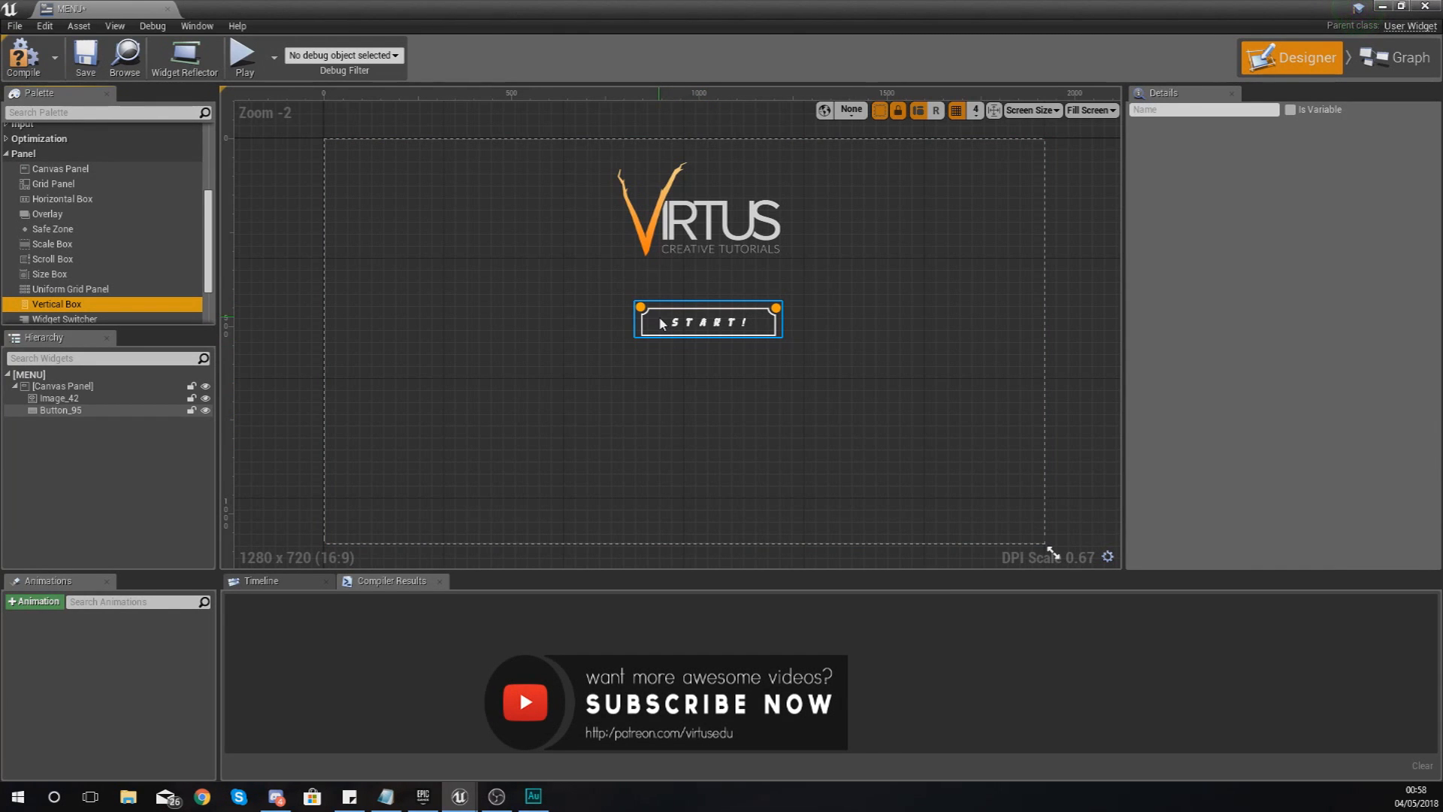
{"action": "mouse_move", "coordinate": [57, 304]}
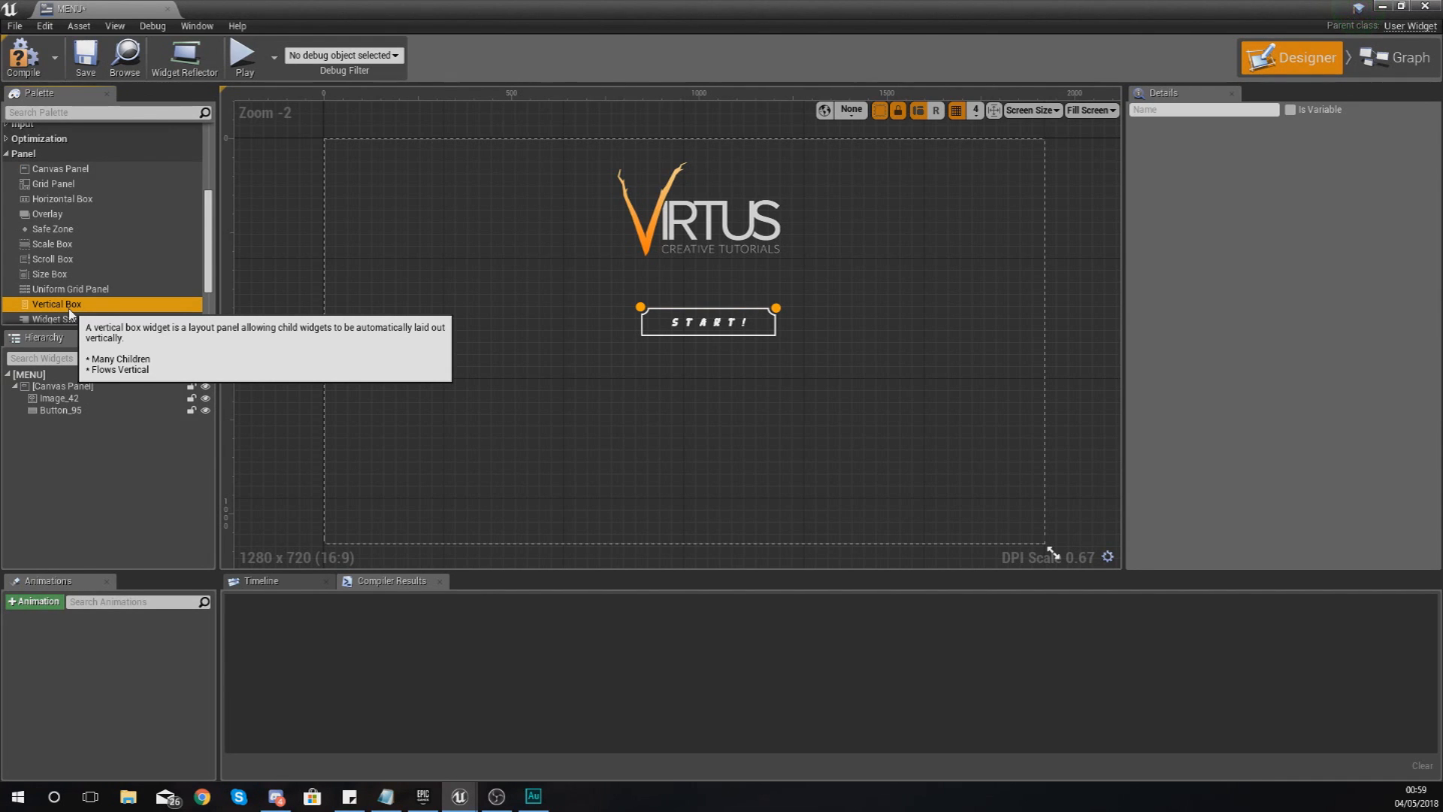
{"action": "mouse_move", "coordinate": [42, 111]}
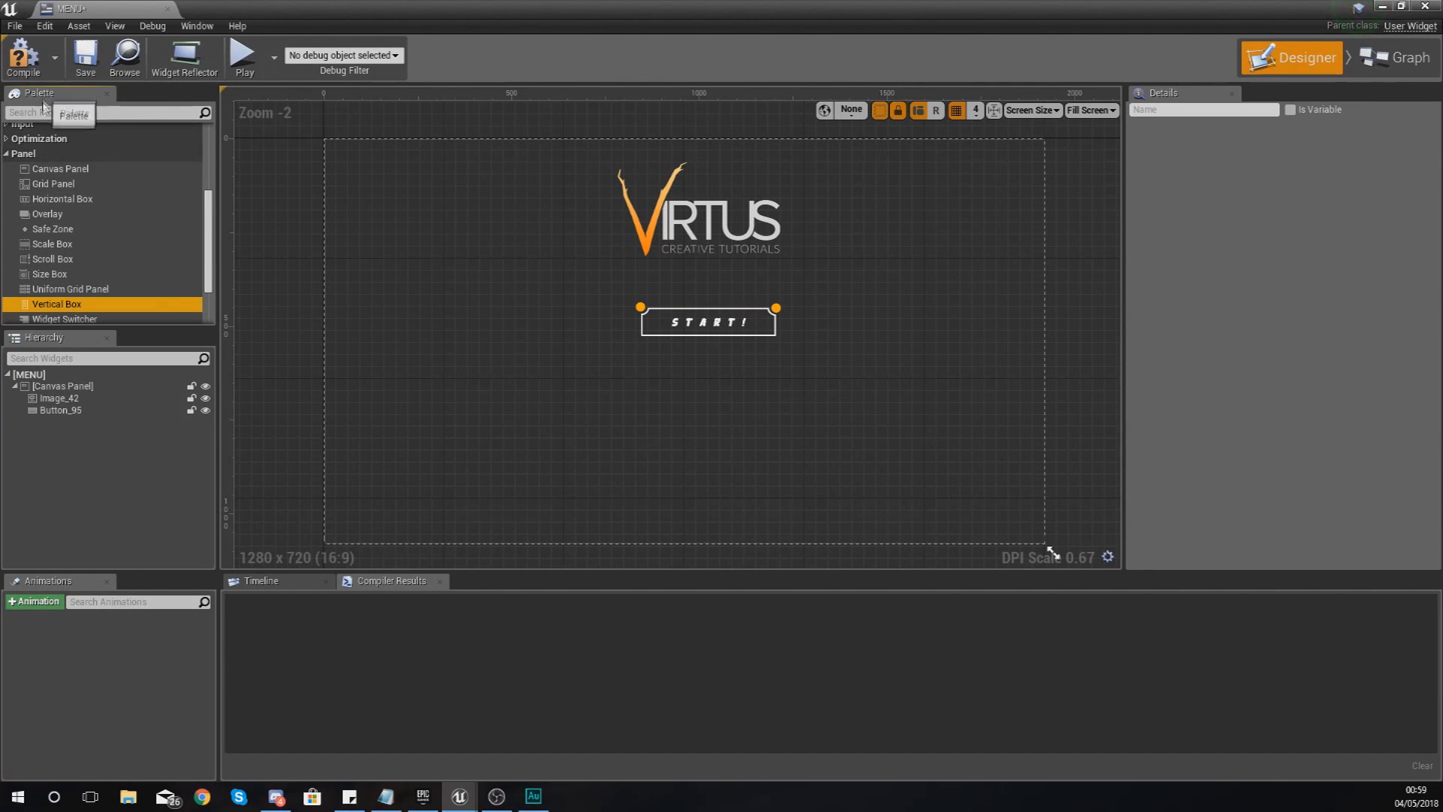
{"action": "mouse_move", "coordinate": [57, 304]}
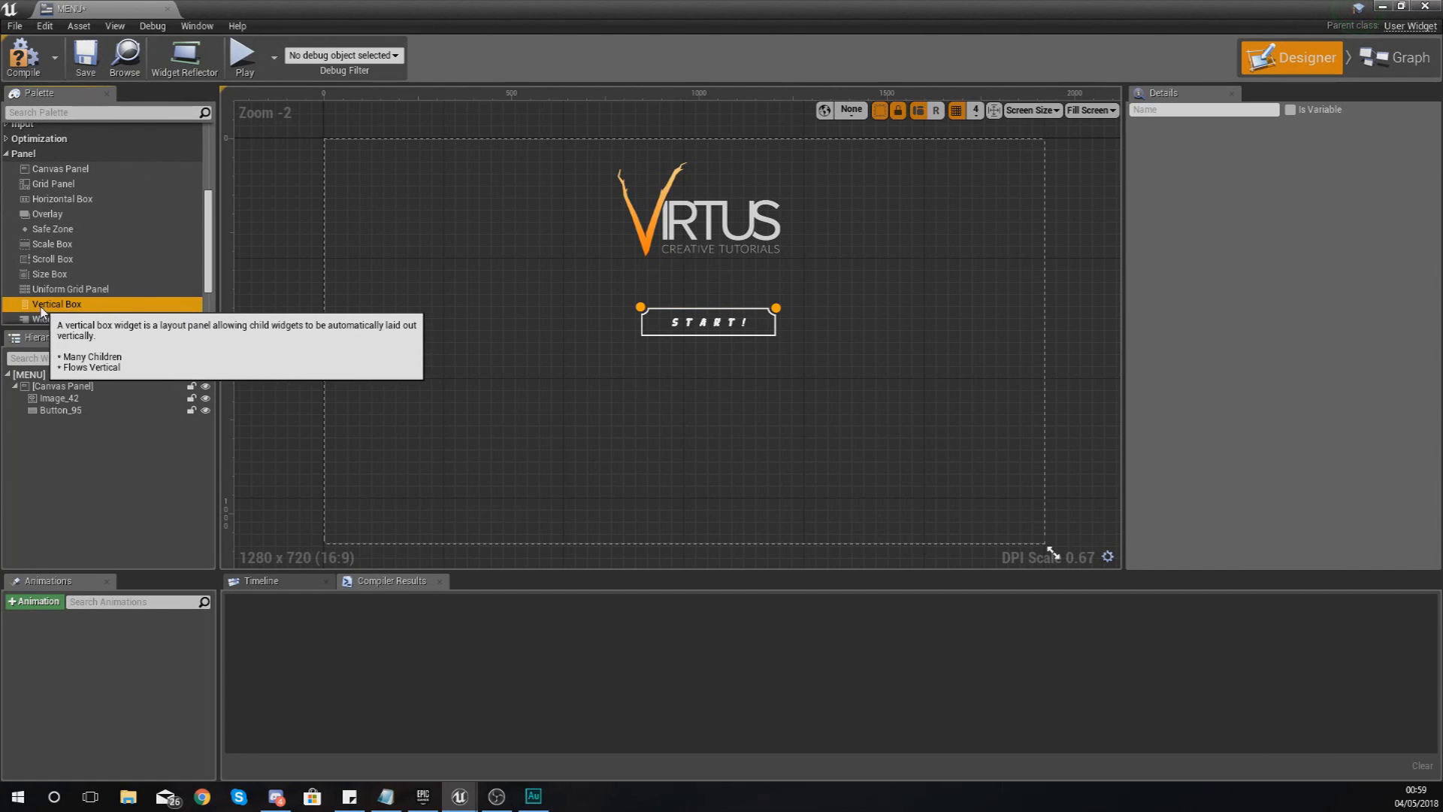
{"action": "left_click_drag", "start_coordinate": [56, 304], "coordinate": [553, 364]}
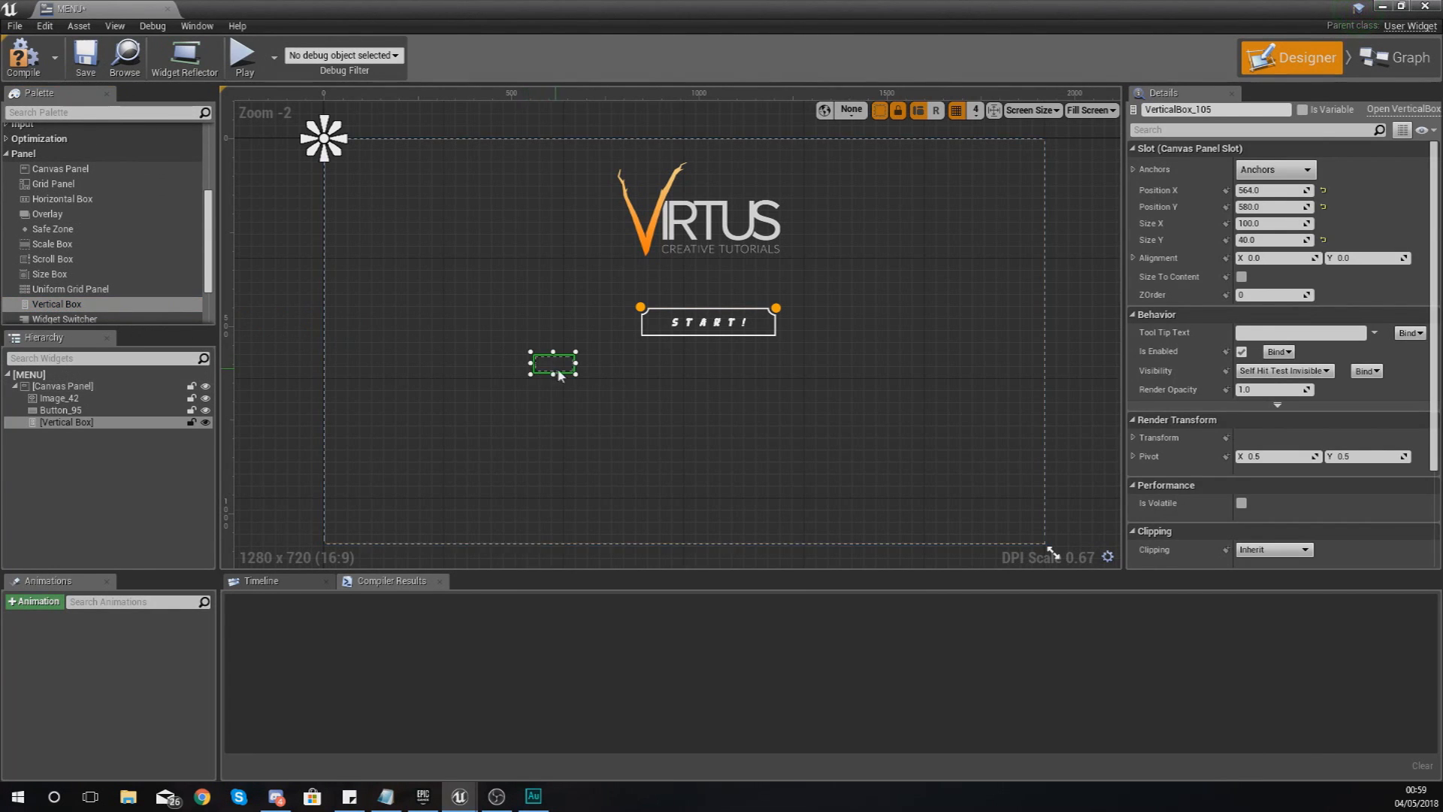
{"action": "left_click_drag", "start_coordinate": [580, 374], "coordinate": [642, 504]}
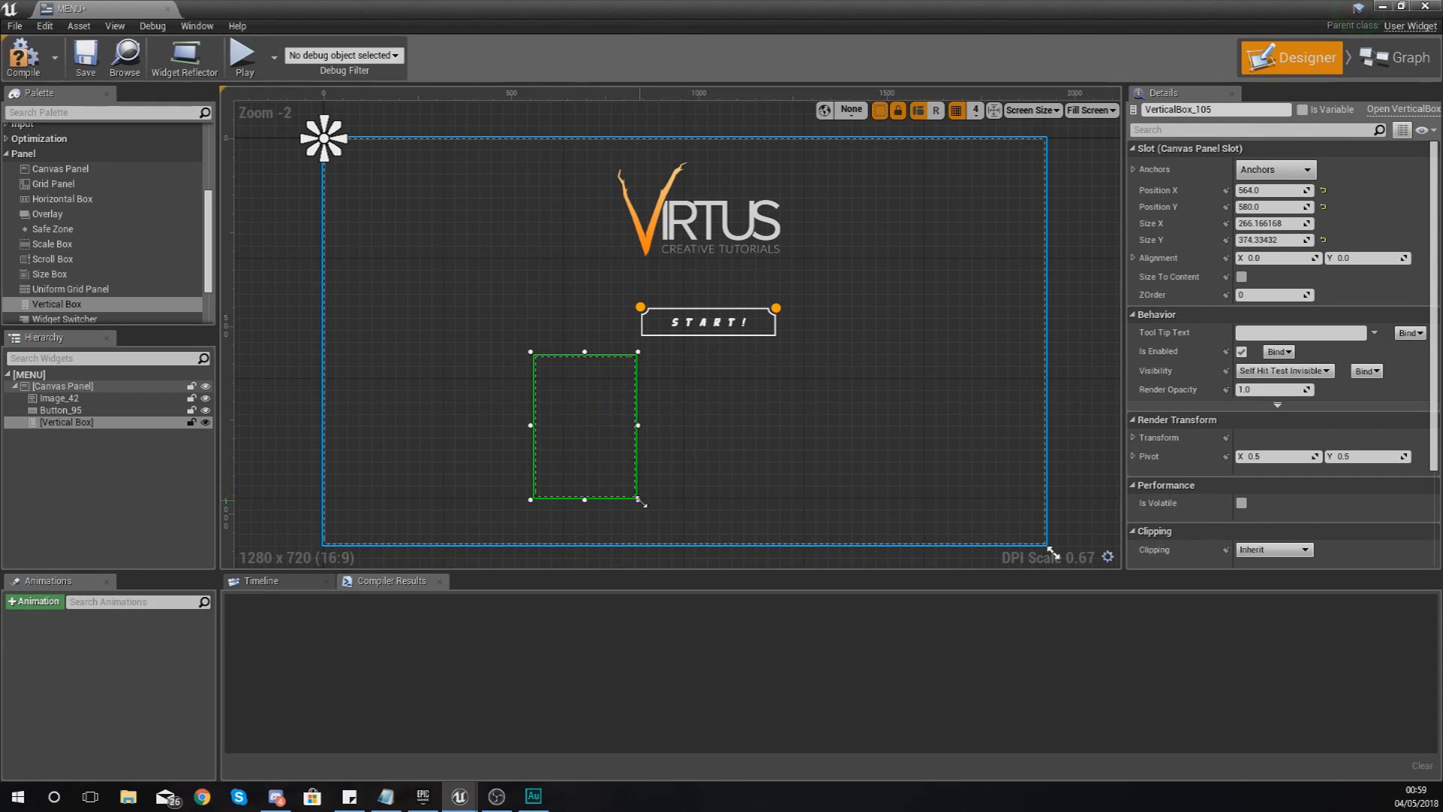
{"action": "left_click_drag", "start_coordinate": [642, 501], "coordinate": [685, 495]}
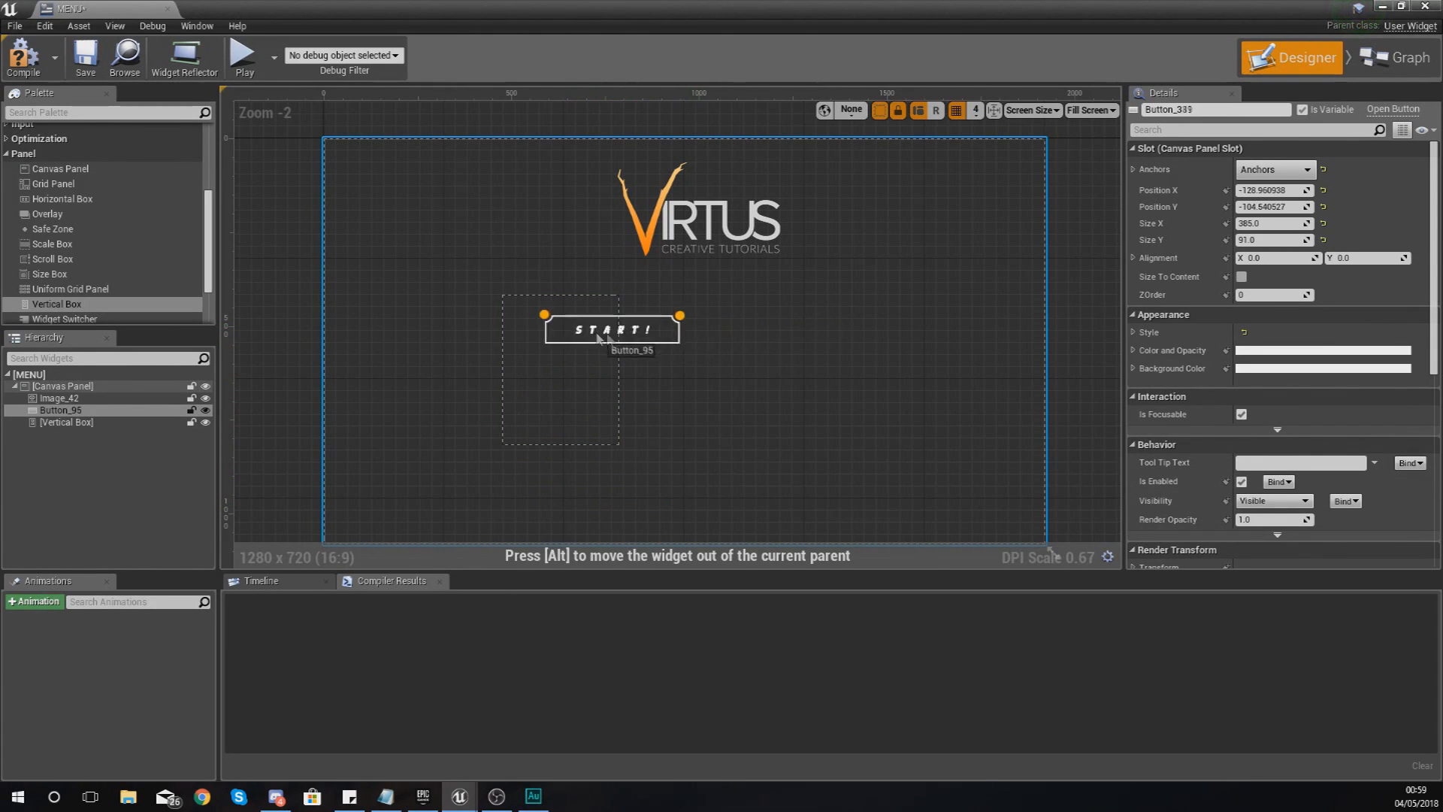
{"action": "left_click_drag", "start_coordinate": [612, 329], "coordinate": [727, 334]}
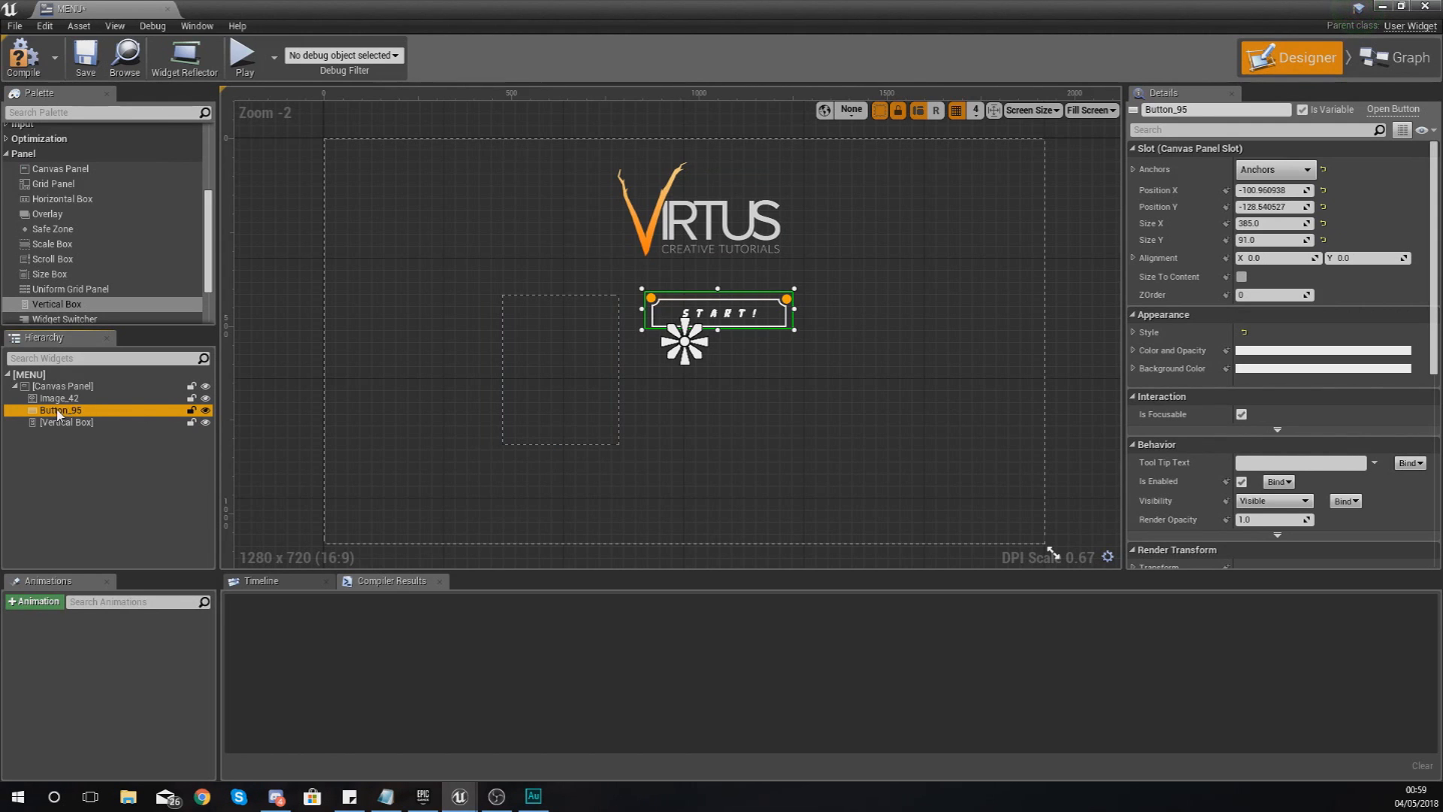
Nest START in the Vertical Box, move the box under the VIRTUS logo, and select START
{"action": "left_click_drag", "start_coordinate": [59, 409], "coordinate": [66, 423]}
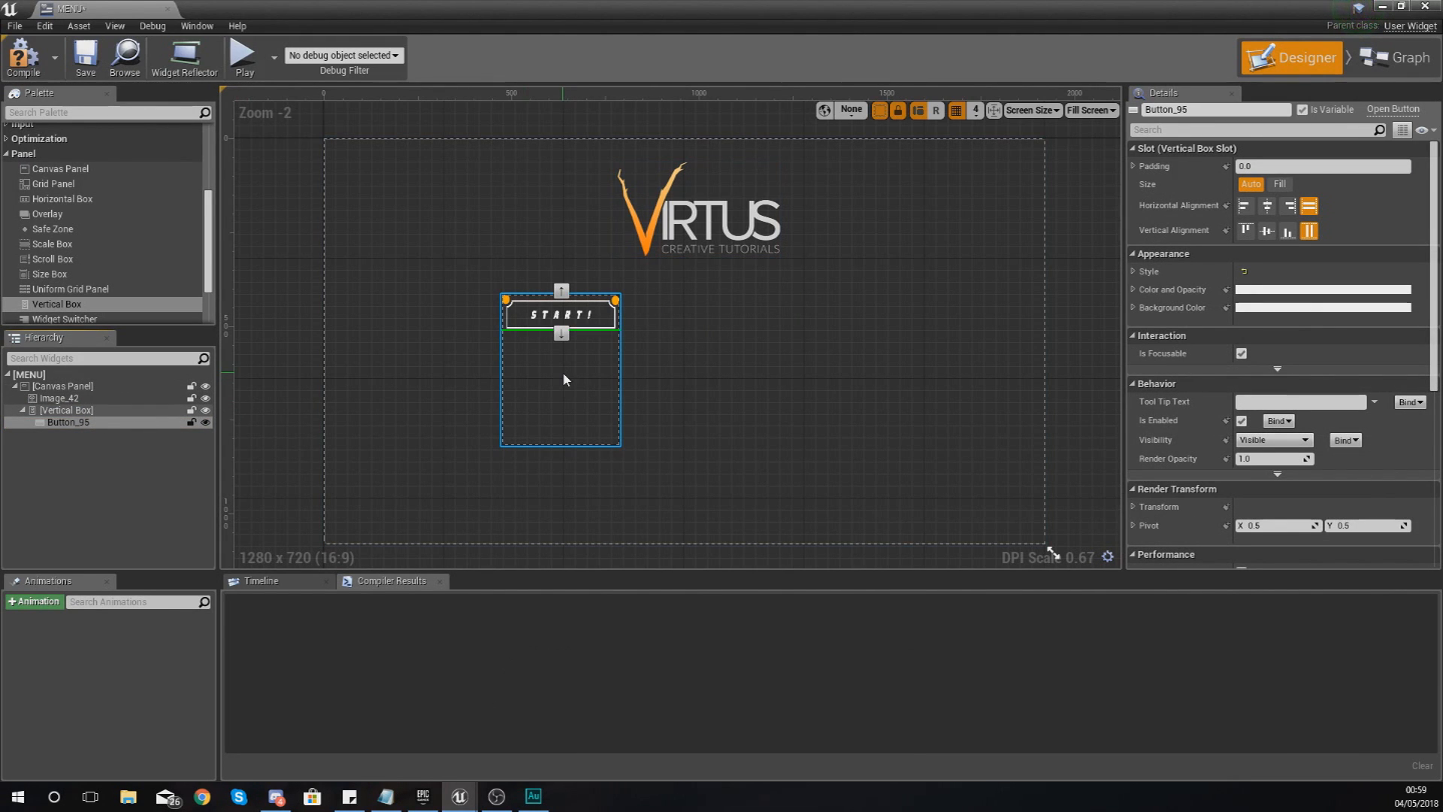
{"action": "mouse_move", "coordinate": [589, 348]}
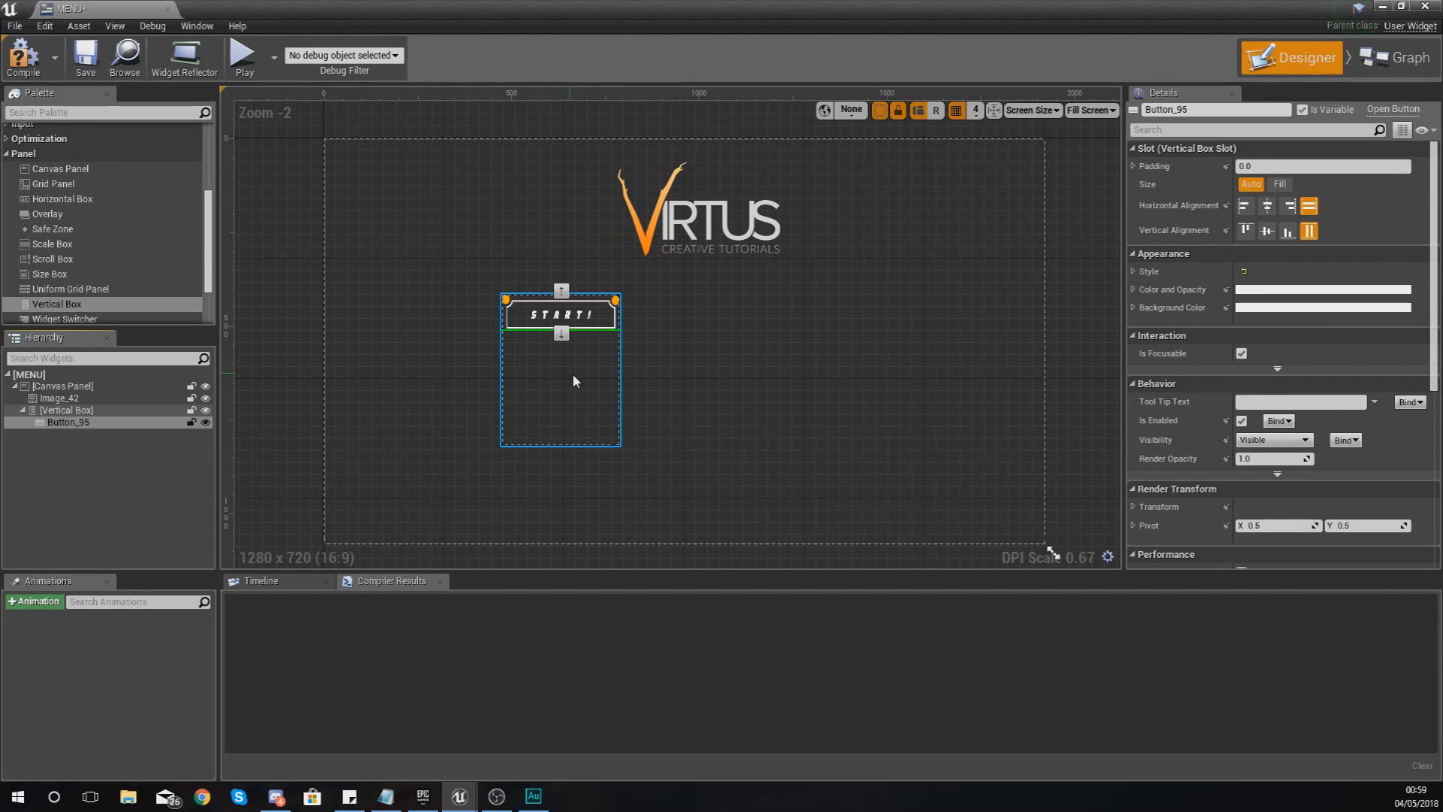
{"action": "left_click", "coordinate": [66, 410]}
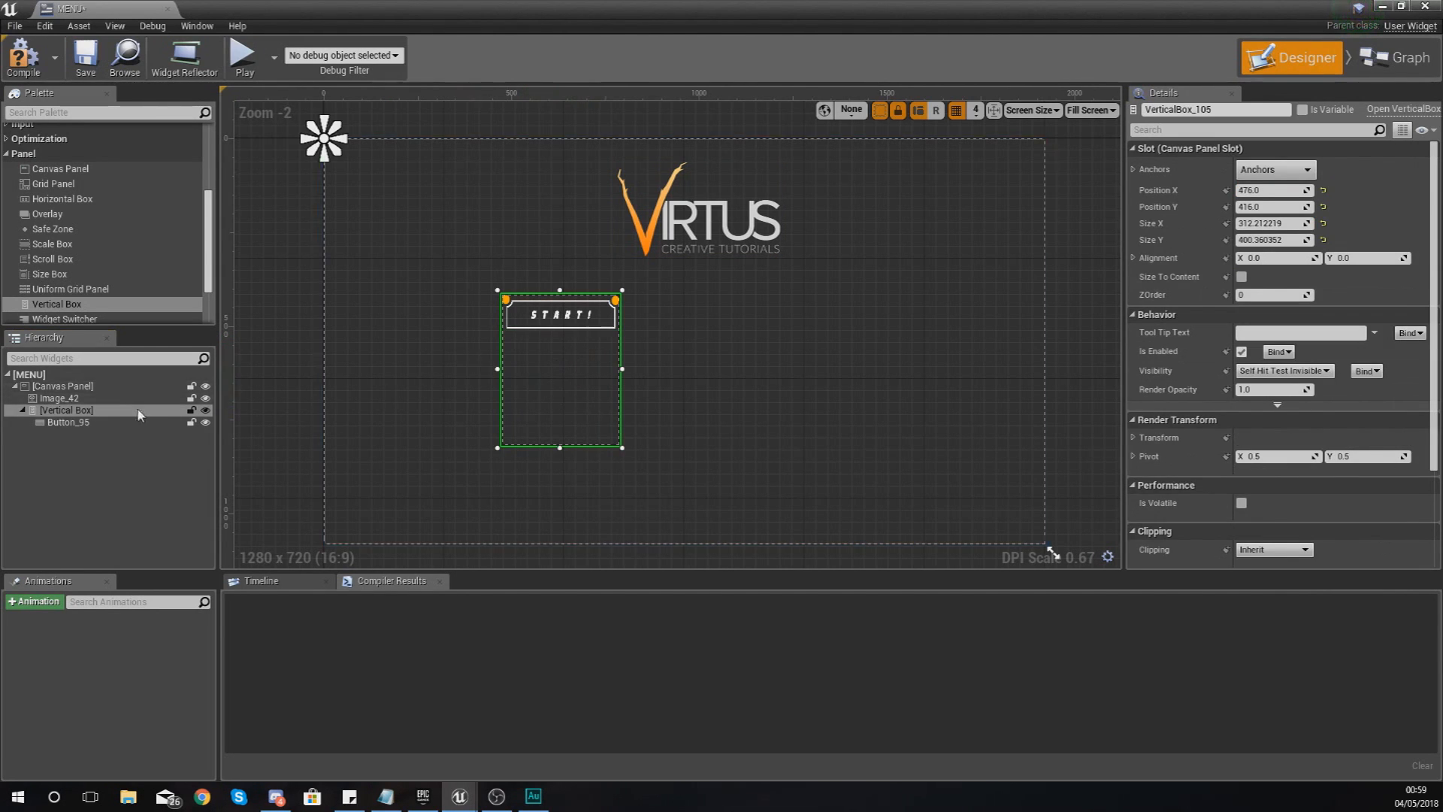
{"action": "left_click_drag", "start_coordinate": [559, 368], "coordinate": [842, 360]}
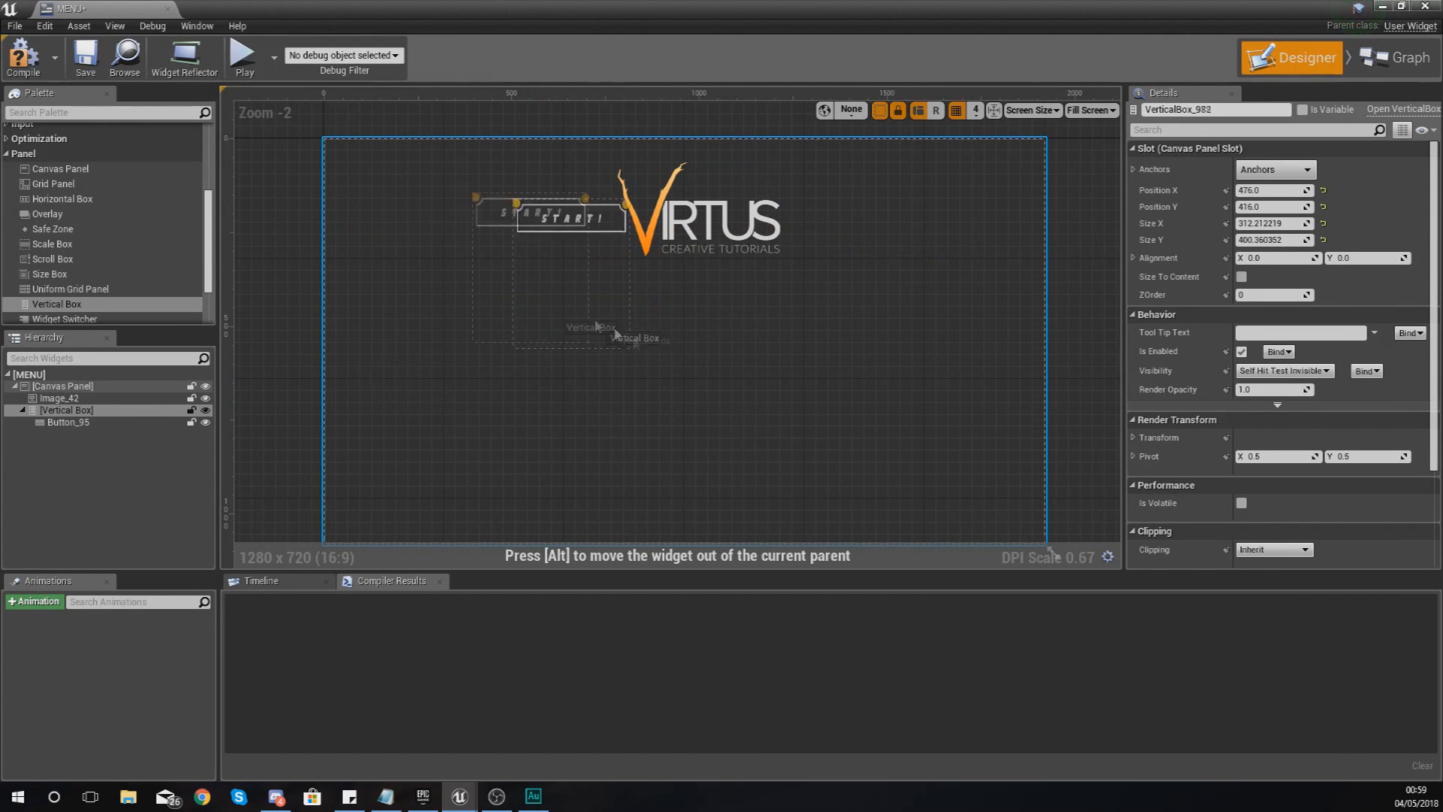
{"action": "left_click_drag", "start_coordinate": [563, 216], "coordinate": [702, 377]}
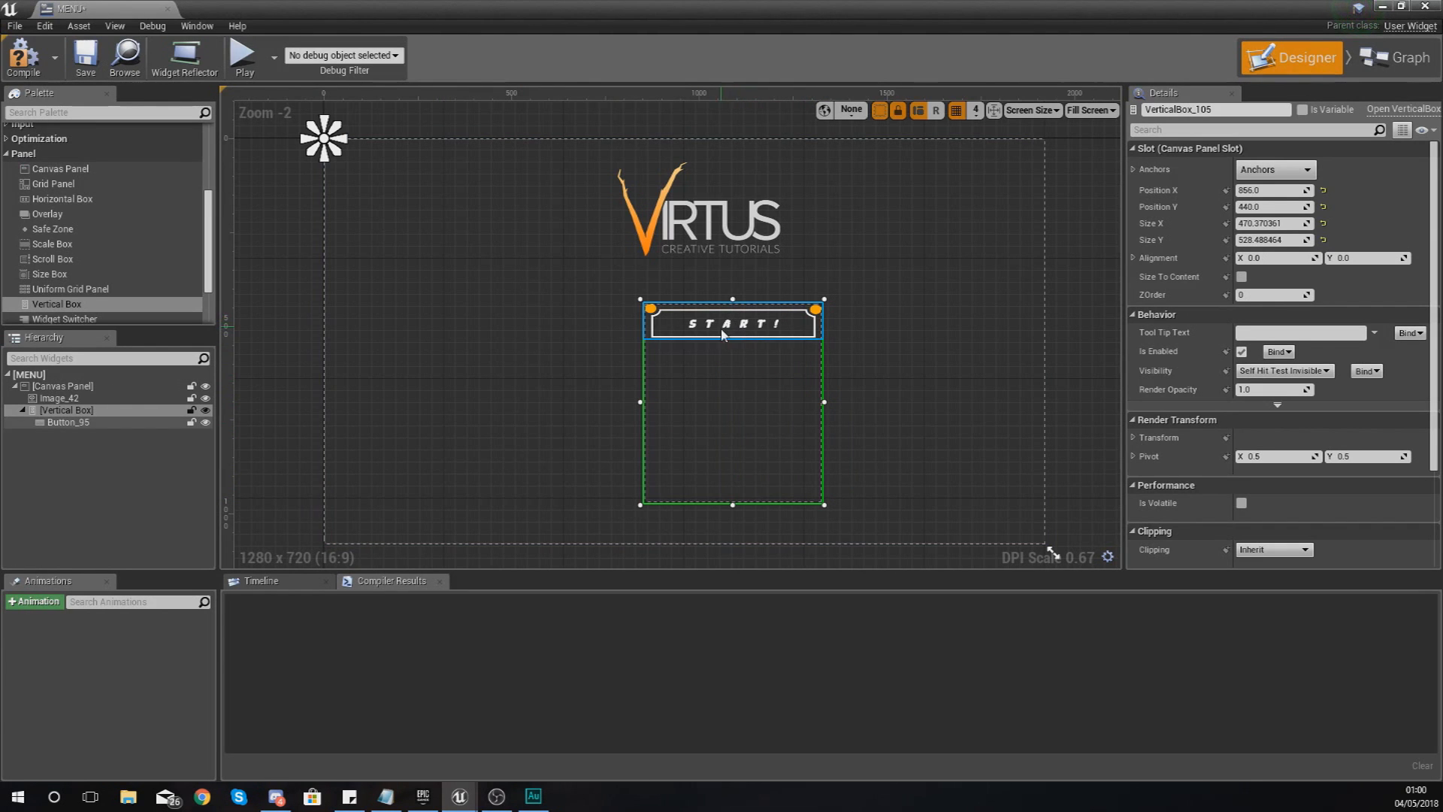
{"action": "left_click", "coordinate": [732, 323]}
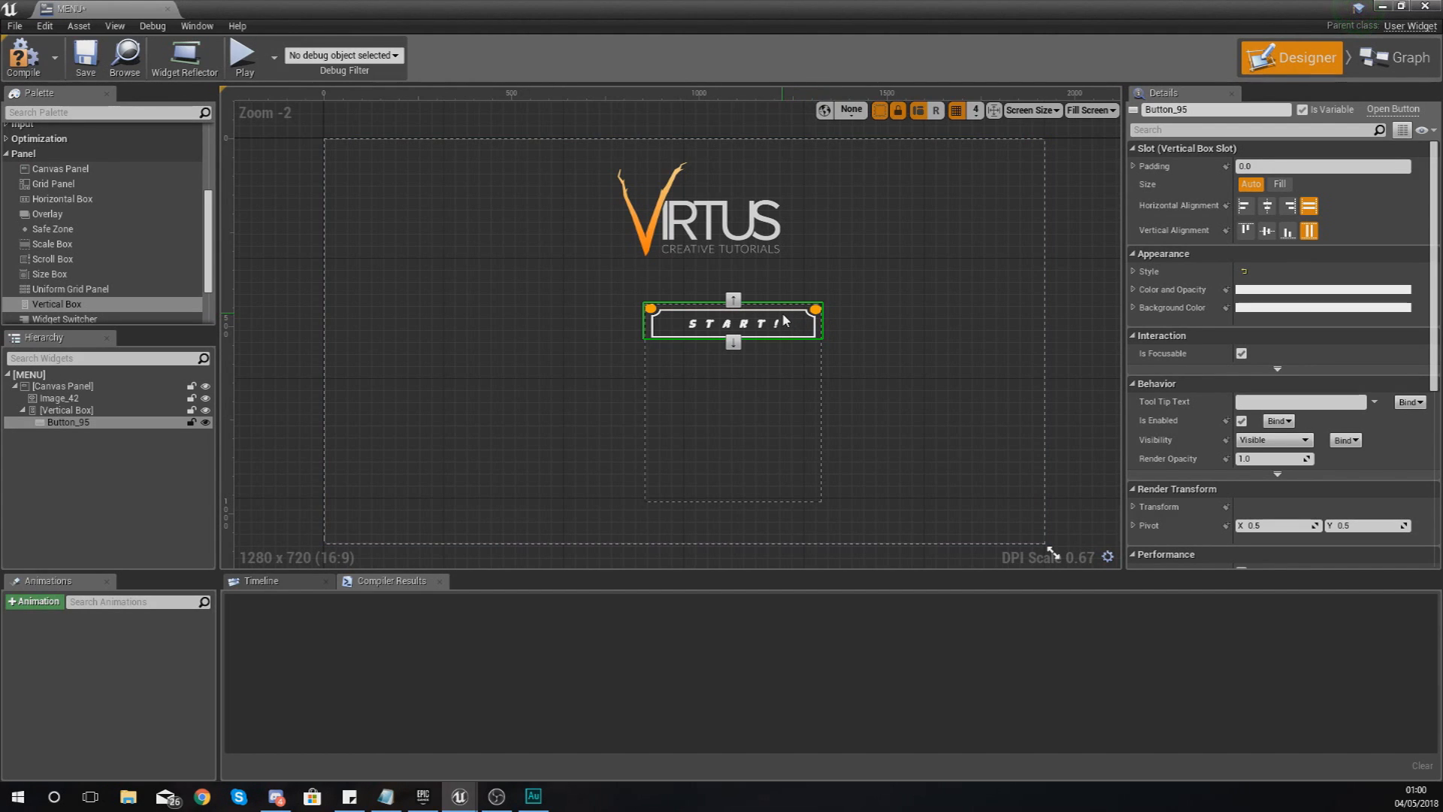
{"action": "mouse_move", "coordinate": [741, 324]}
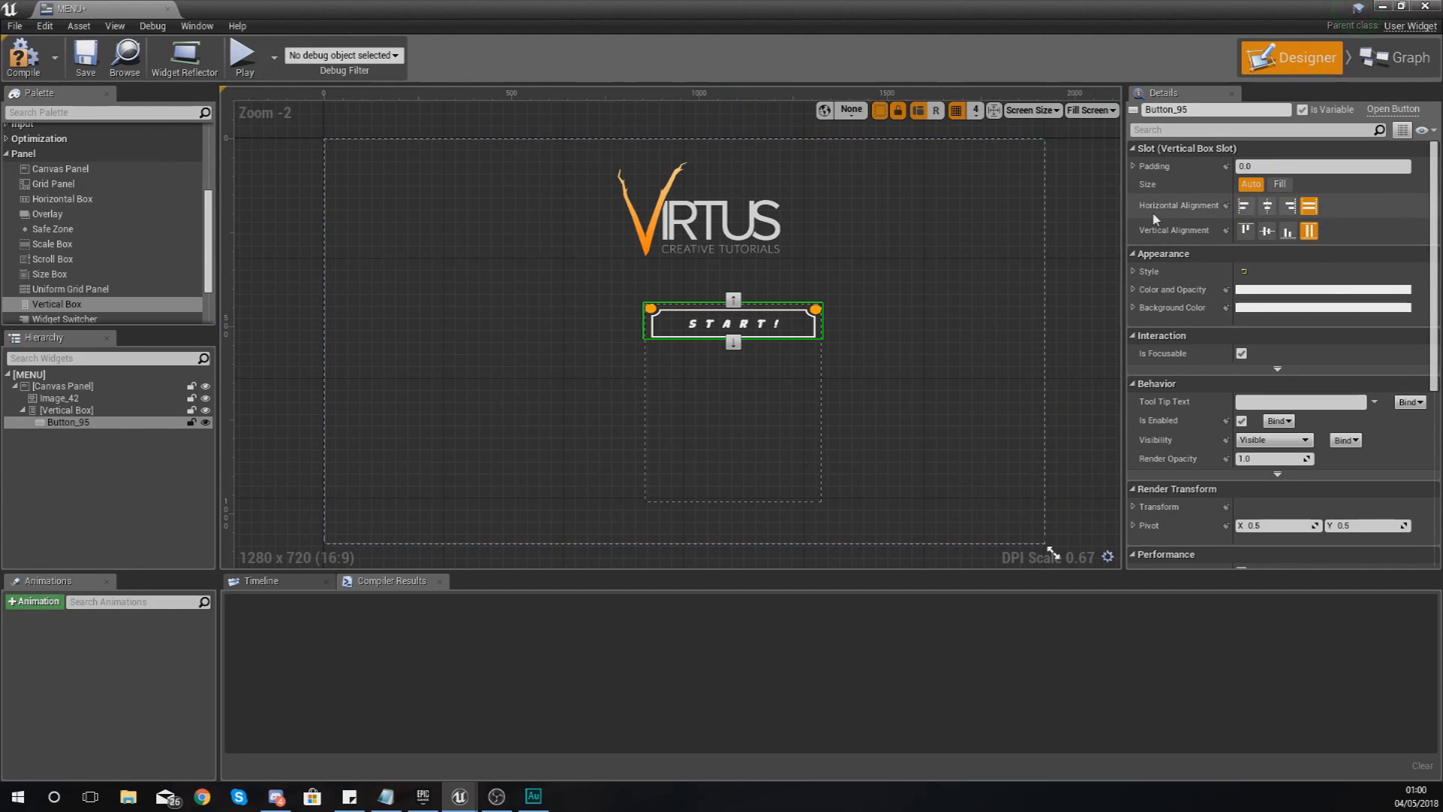
{"action": "mouse_move", "coordinate": [1177, 231]}
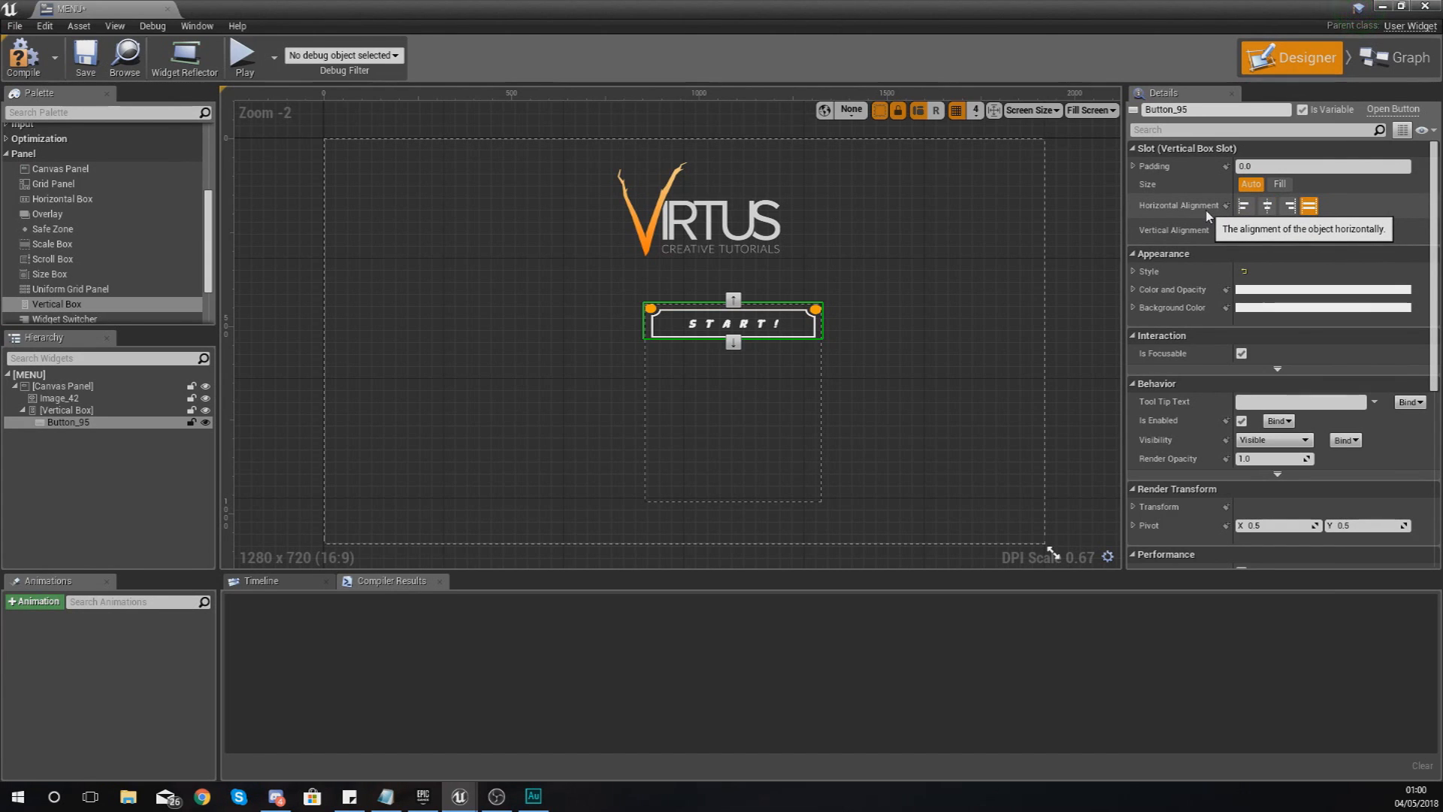
Try left, center and fill horizontal alignment on Button_95, settling on Align Center
{"action": "left_click", "coordinate": [1243, 205]}
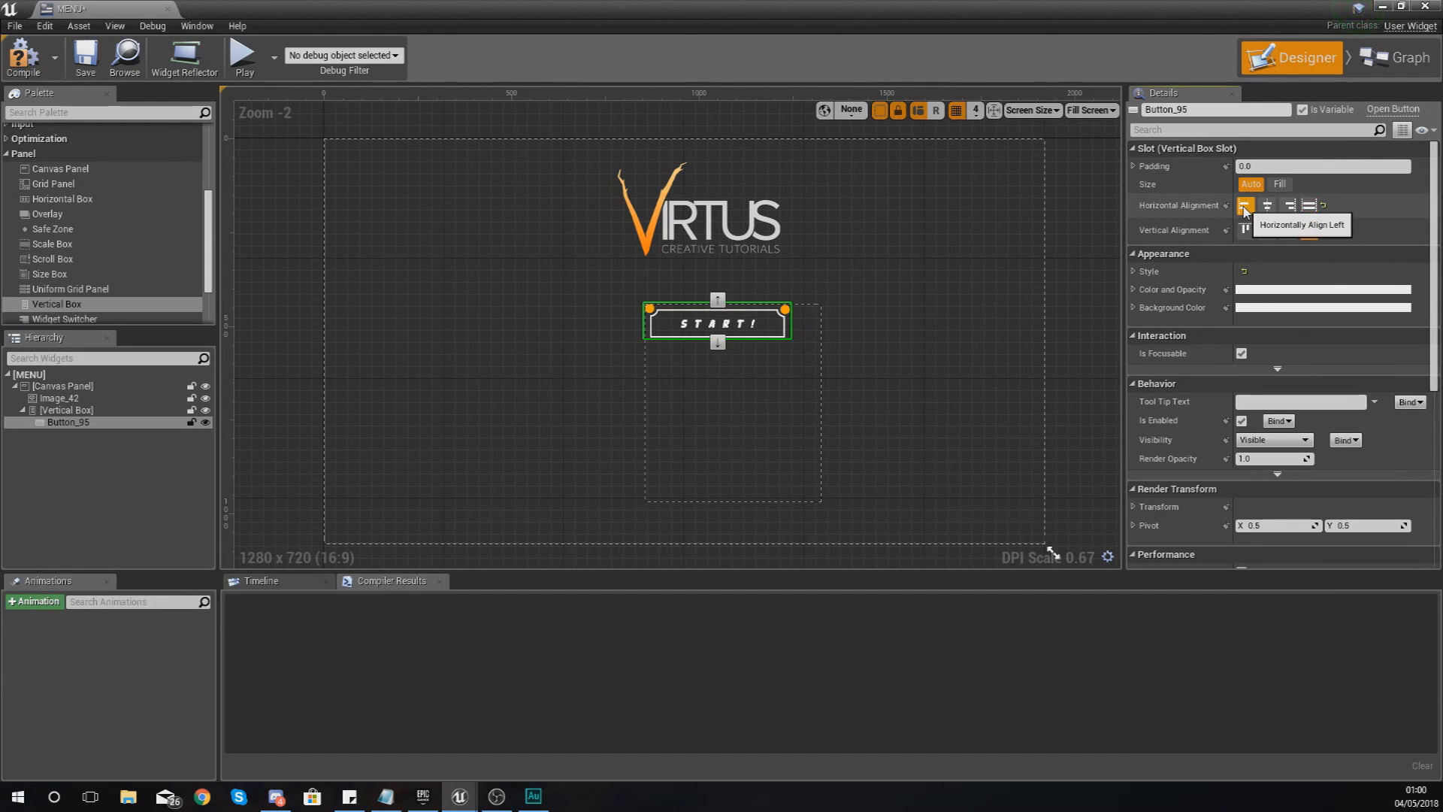
{"action": "left_click", "coordinate": [1268, 205]}
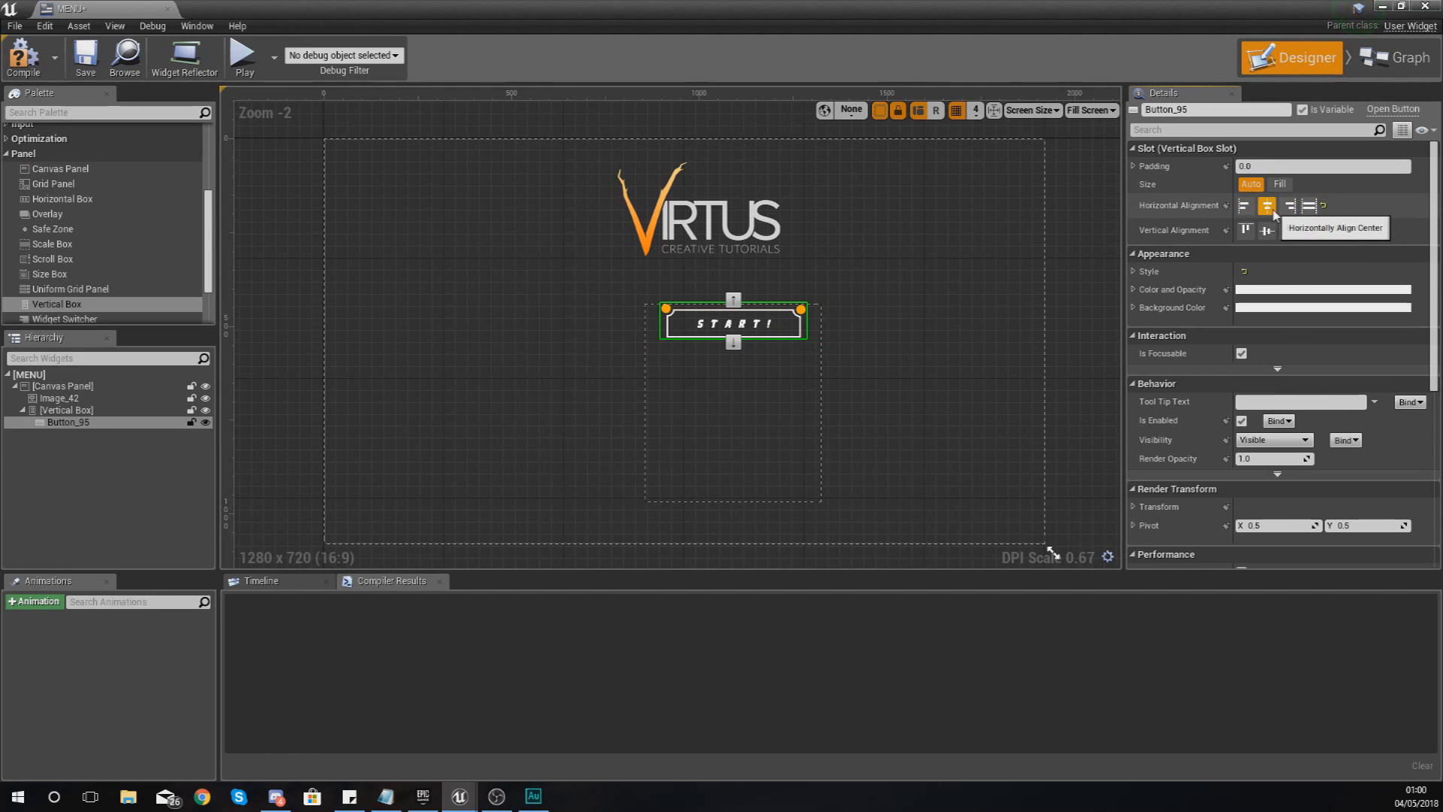
{"action": "left_click", "coordinate": [1309, 206]}
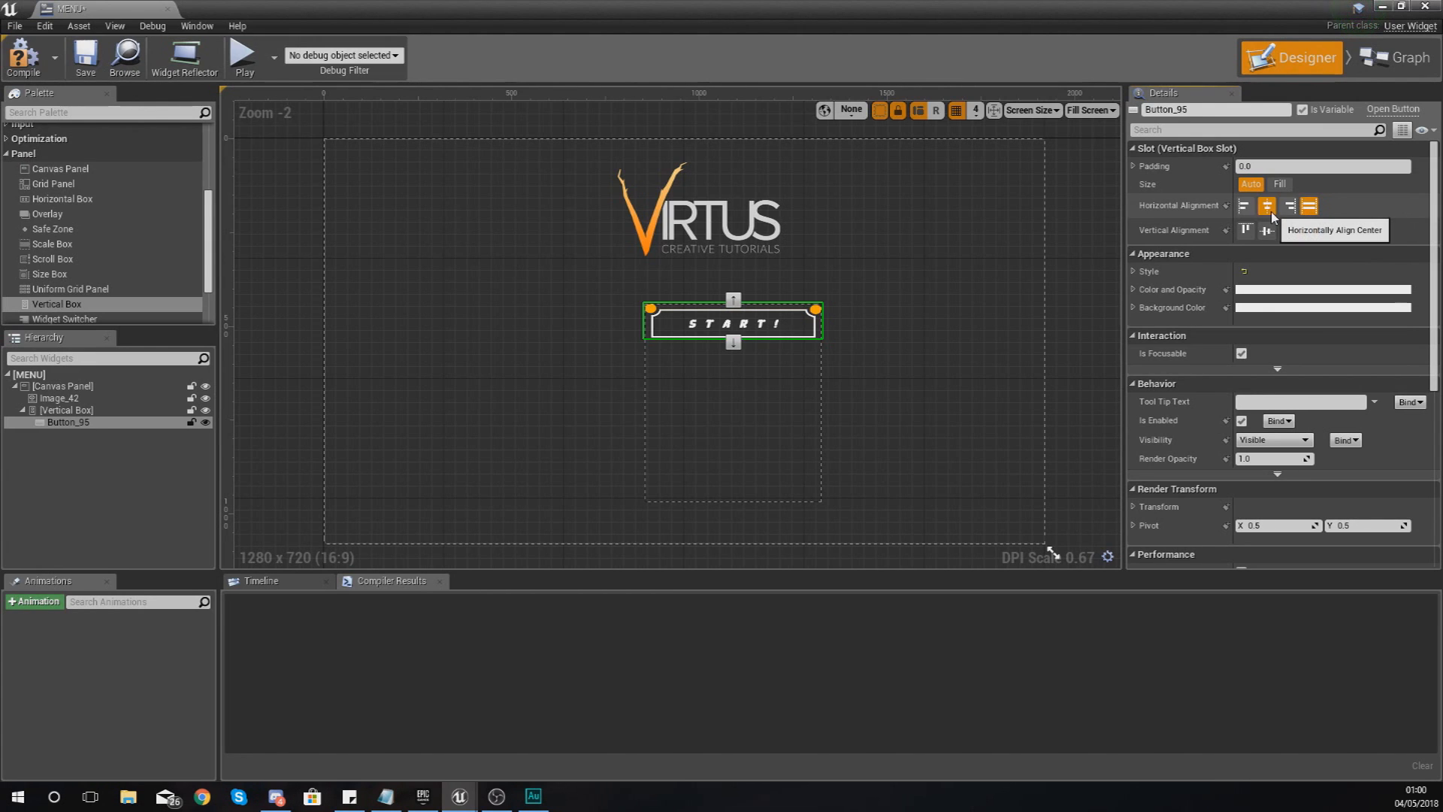
{"action": "left_click", "coordinate": [1268, 205]}
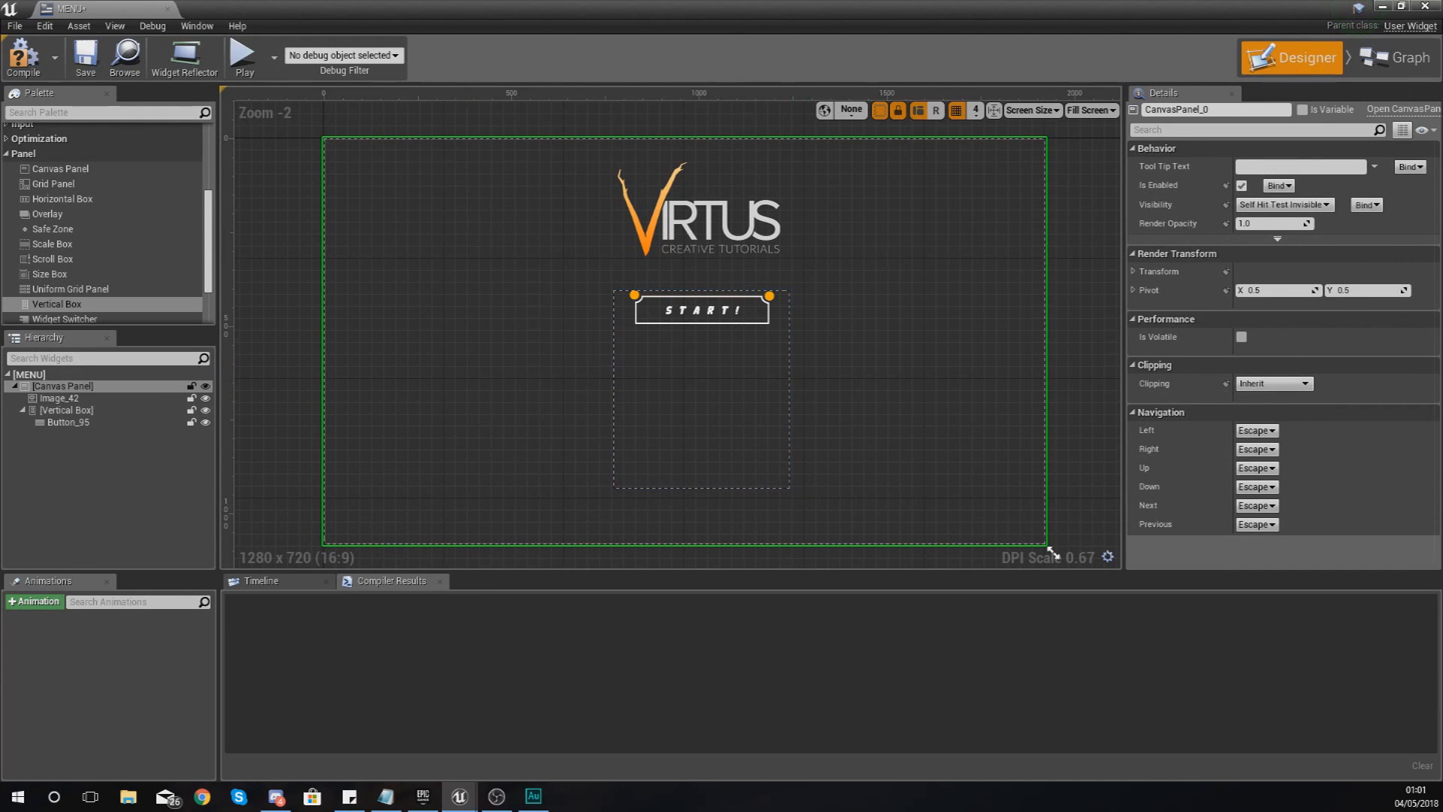
Duplicate Button_95 and stack the copy, Button_2, beneath the first START button
{"action": "left_click", "coordinate": [67, 421]}
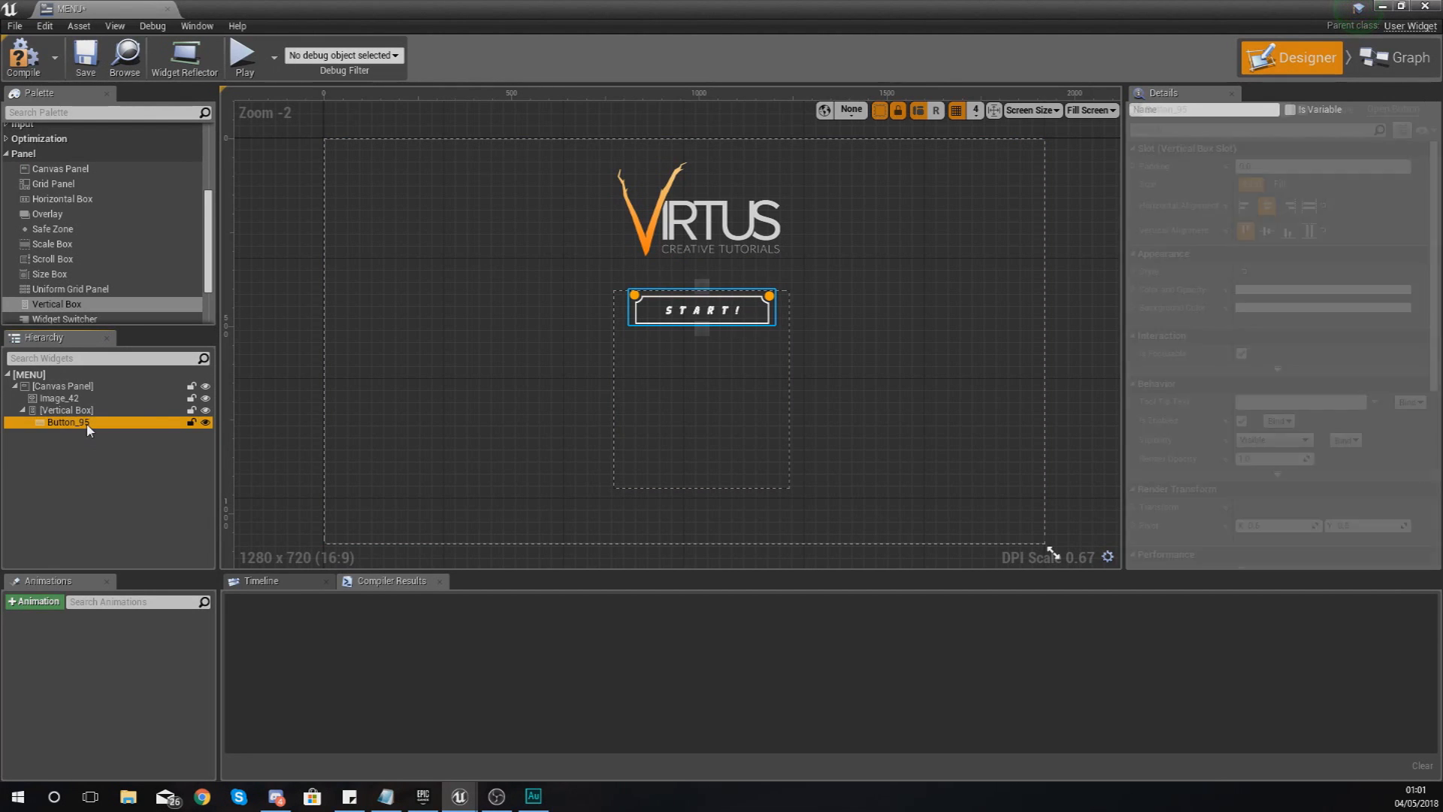
{"action": "left_click", "coordinate": [66, 422]}
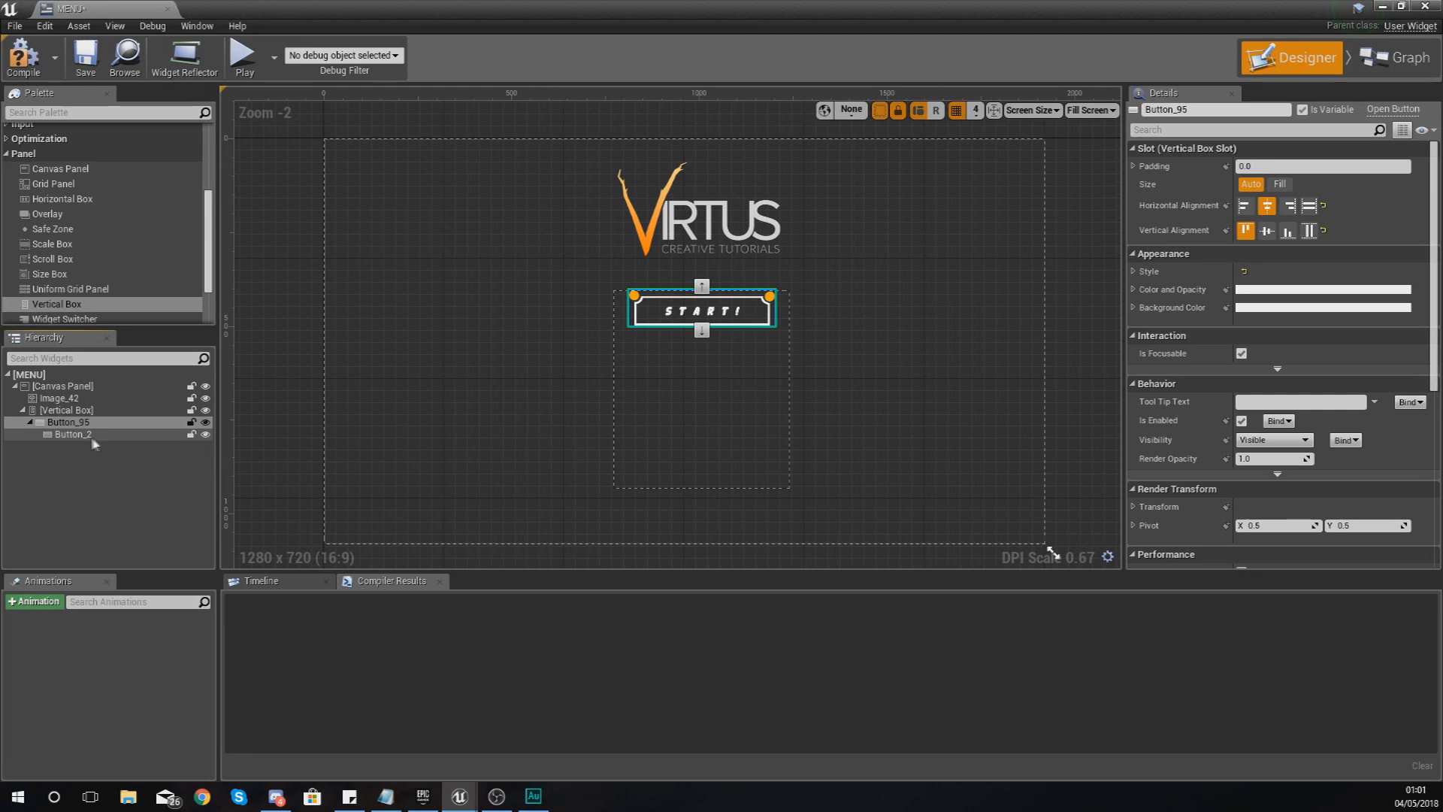
{"action": "left_click", "coordinate": [74, 434]}
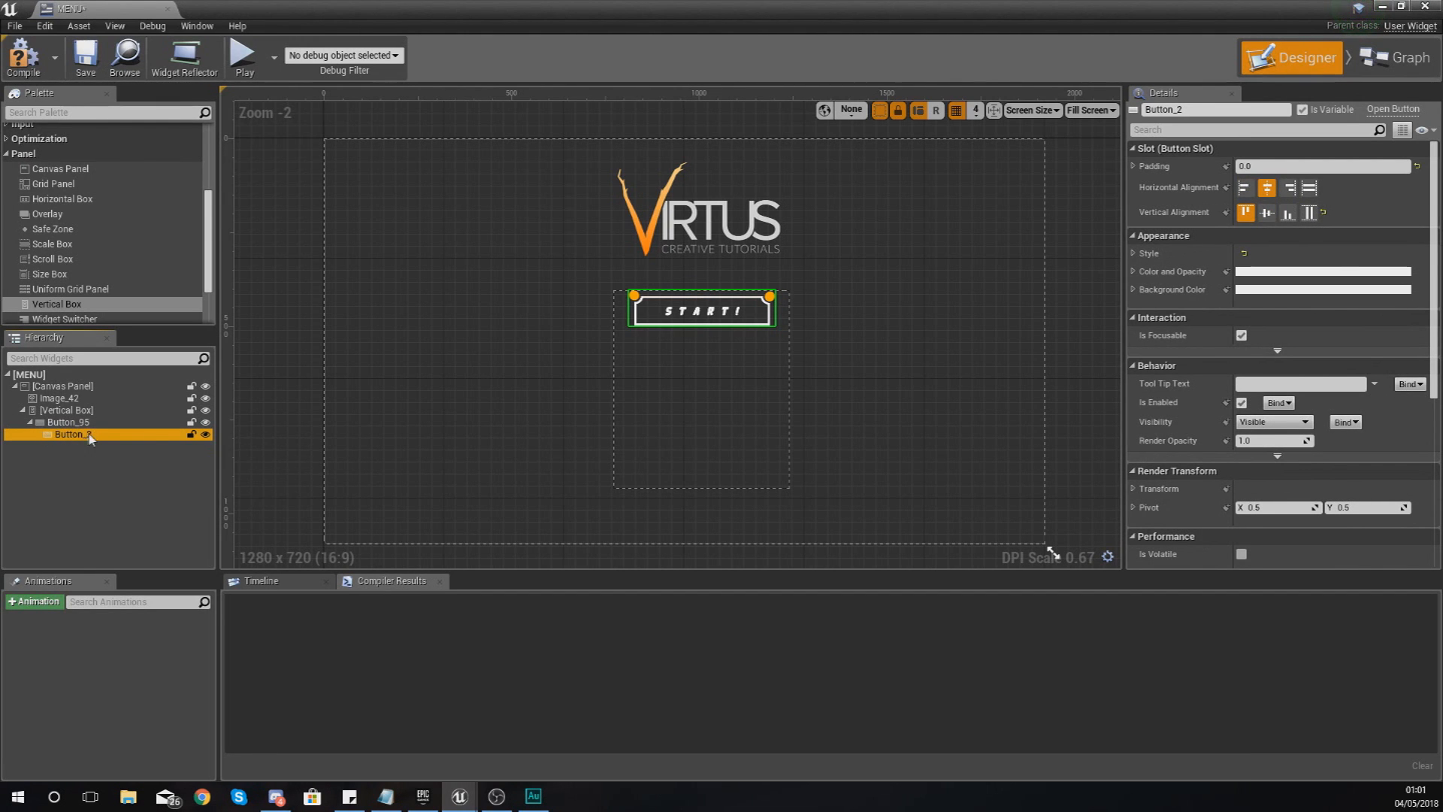
{"action": "double_click", "coordinate": [74, 434]}
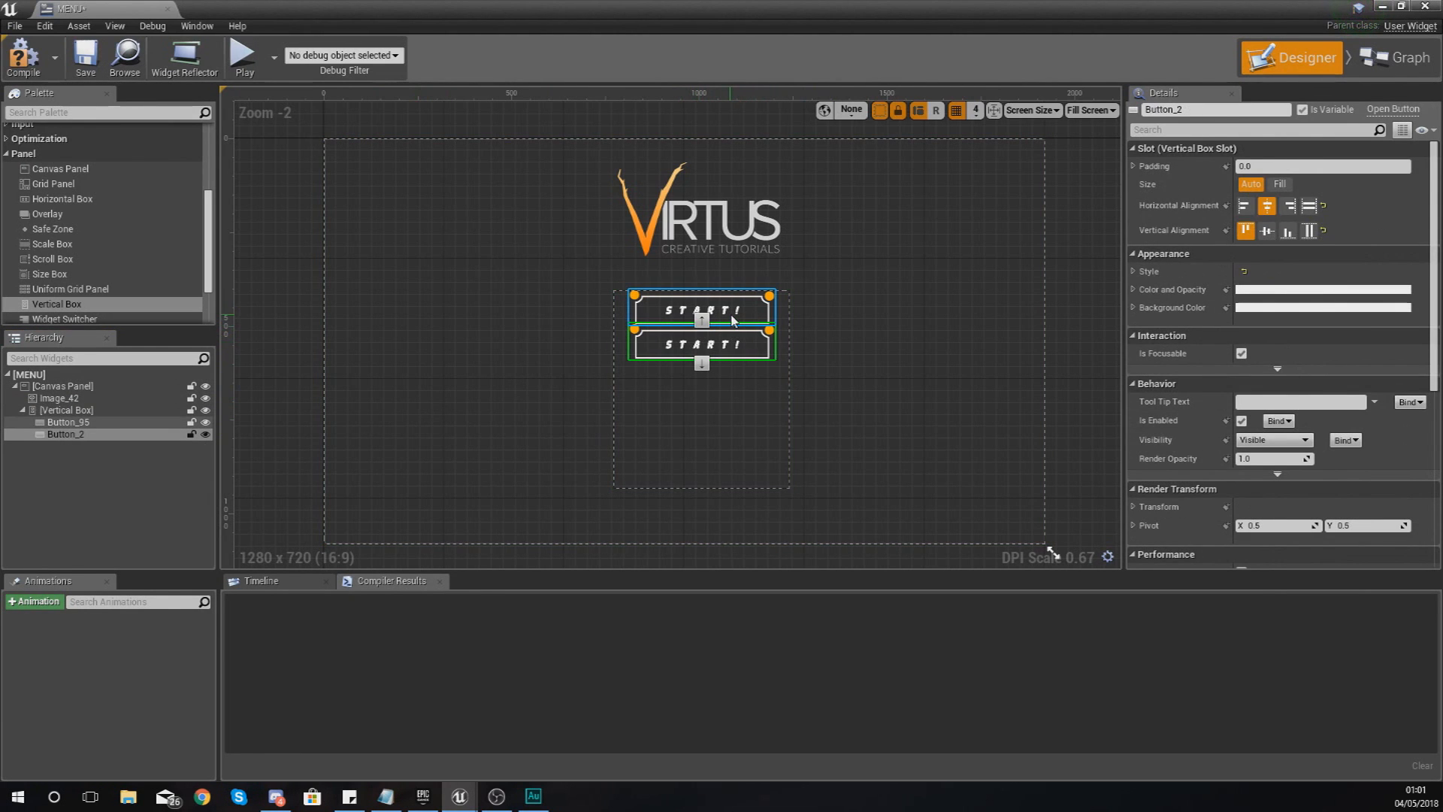
{"action": "mouse_move", "coordinate": [731, 321]}
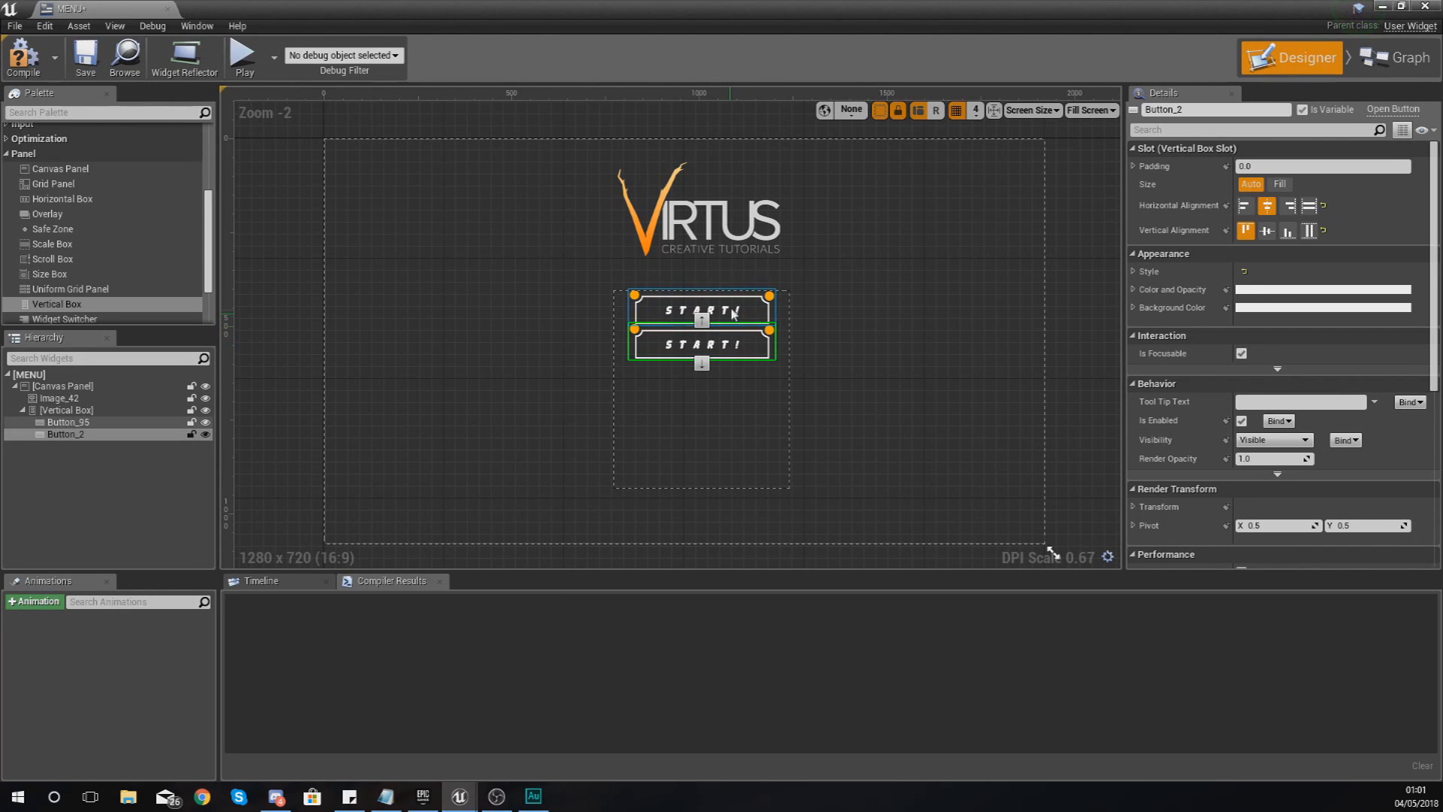
{"action": "left_click", "coordinate": [702, 344]}
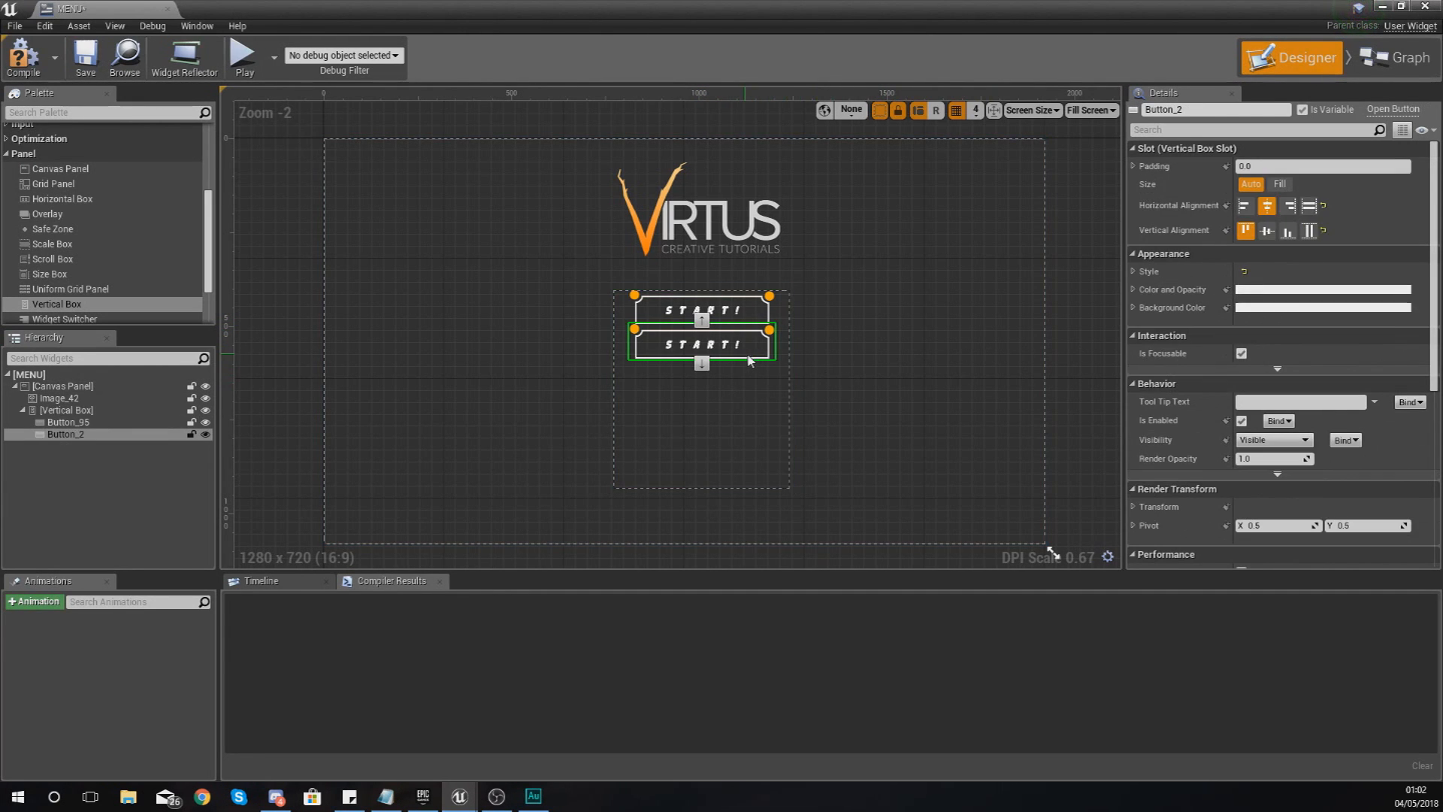
{"action": "scroll", "scroll_direction": "down", "scroll_amount": 3}
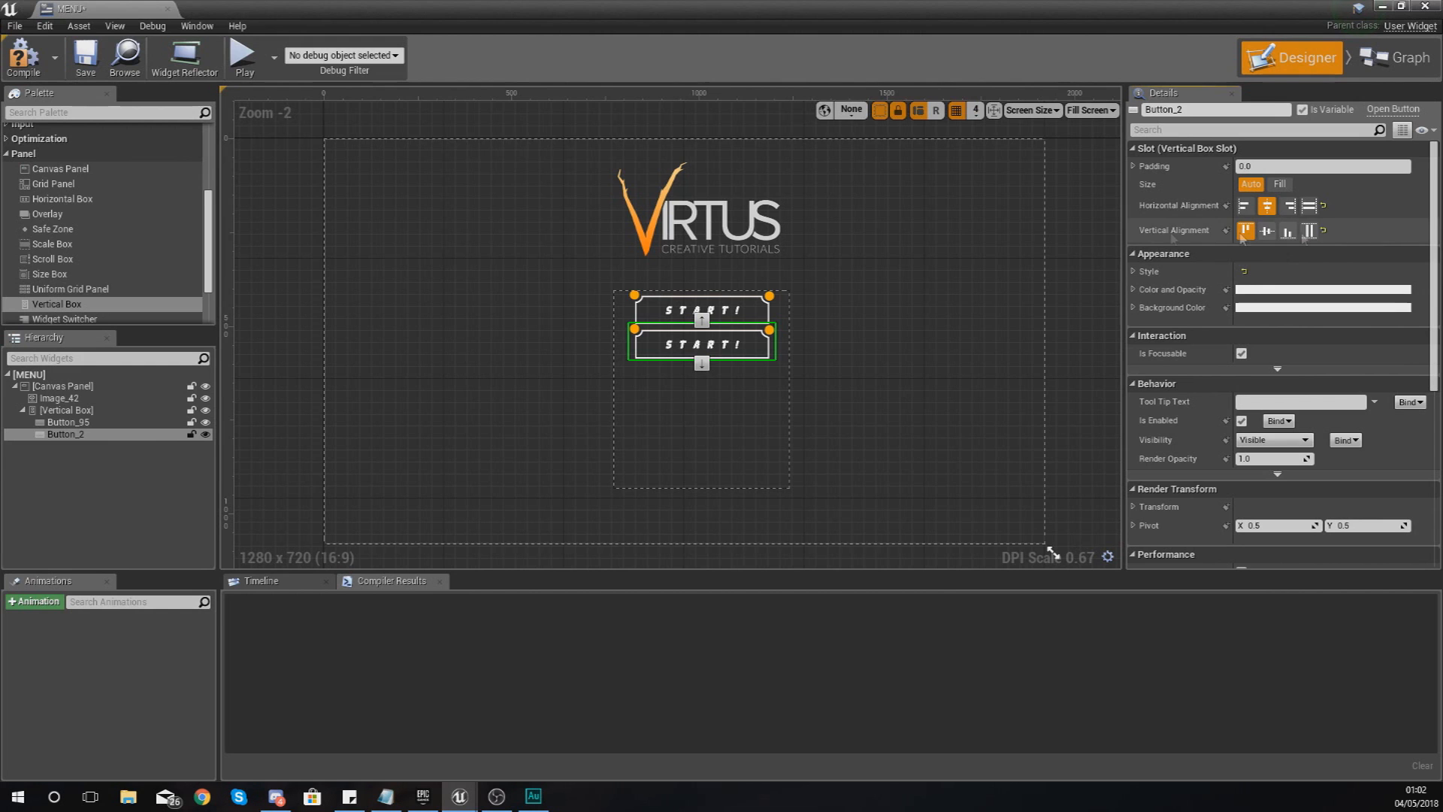
{"action": "left_click", "coordinate": [66, 410]}
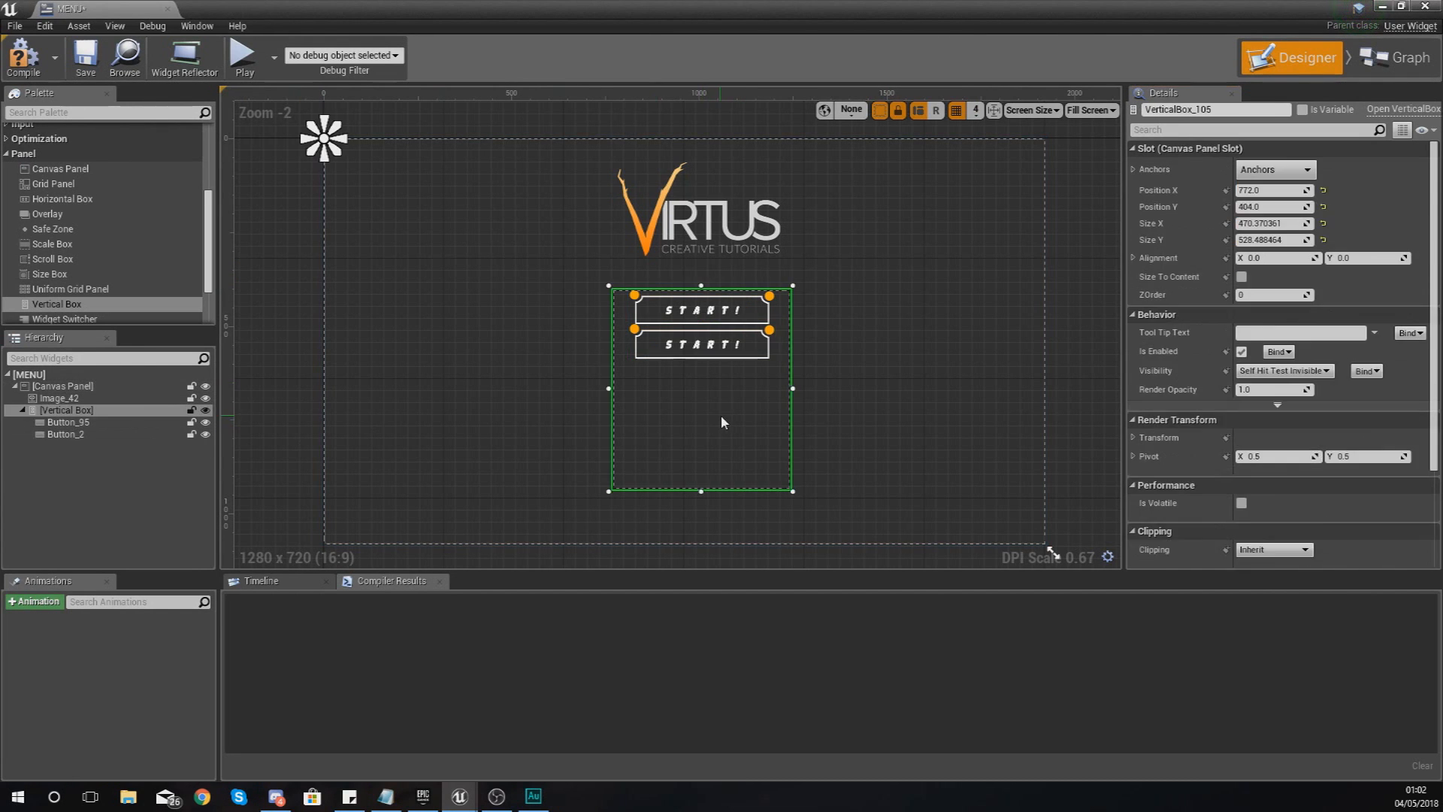